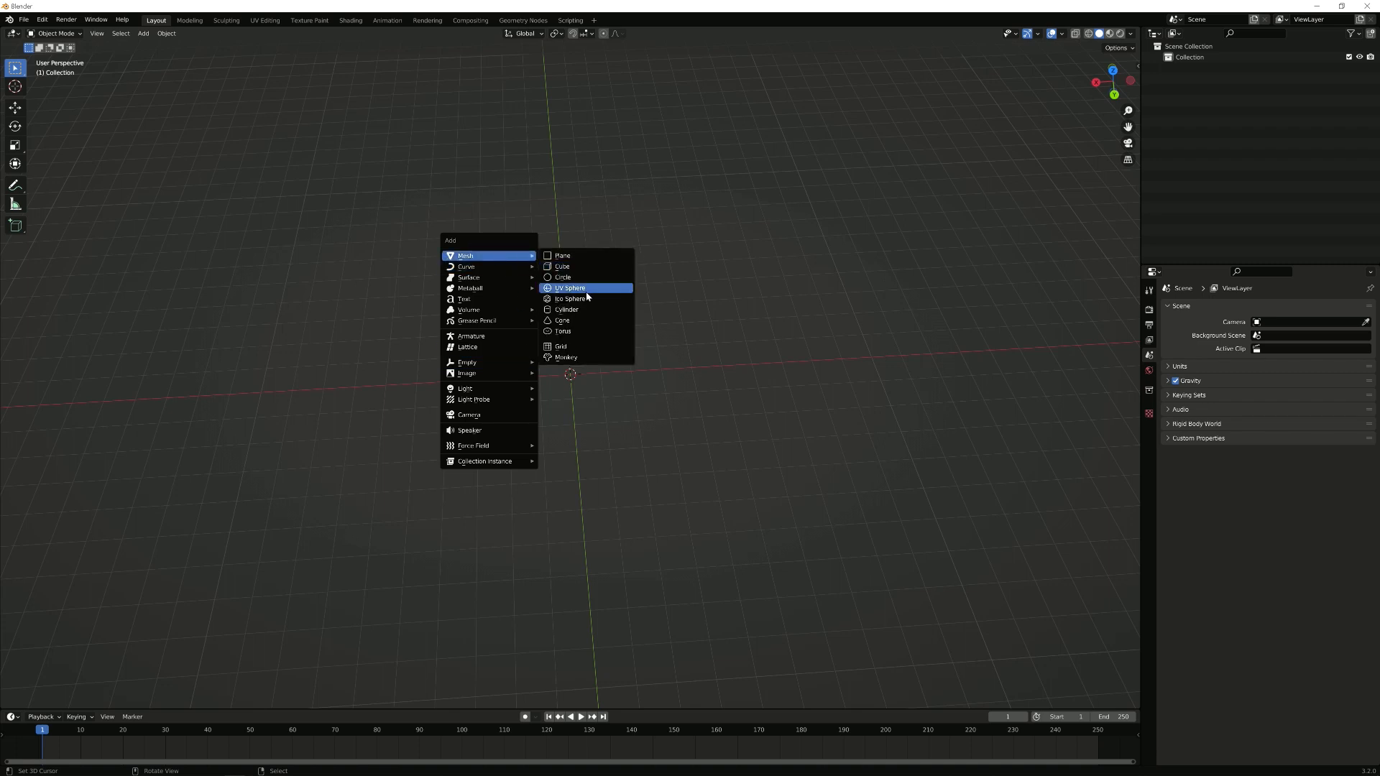
Add a UV sphere at the origin and enter Edit Mode to remove its lower half.
left_click(569, 287)
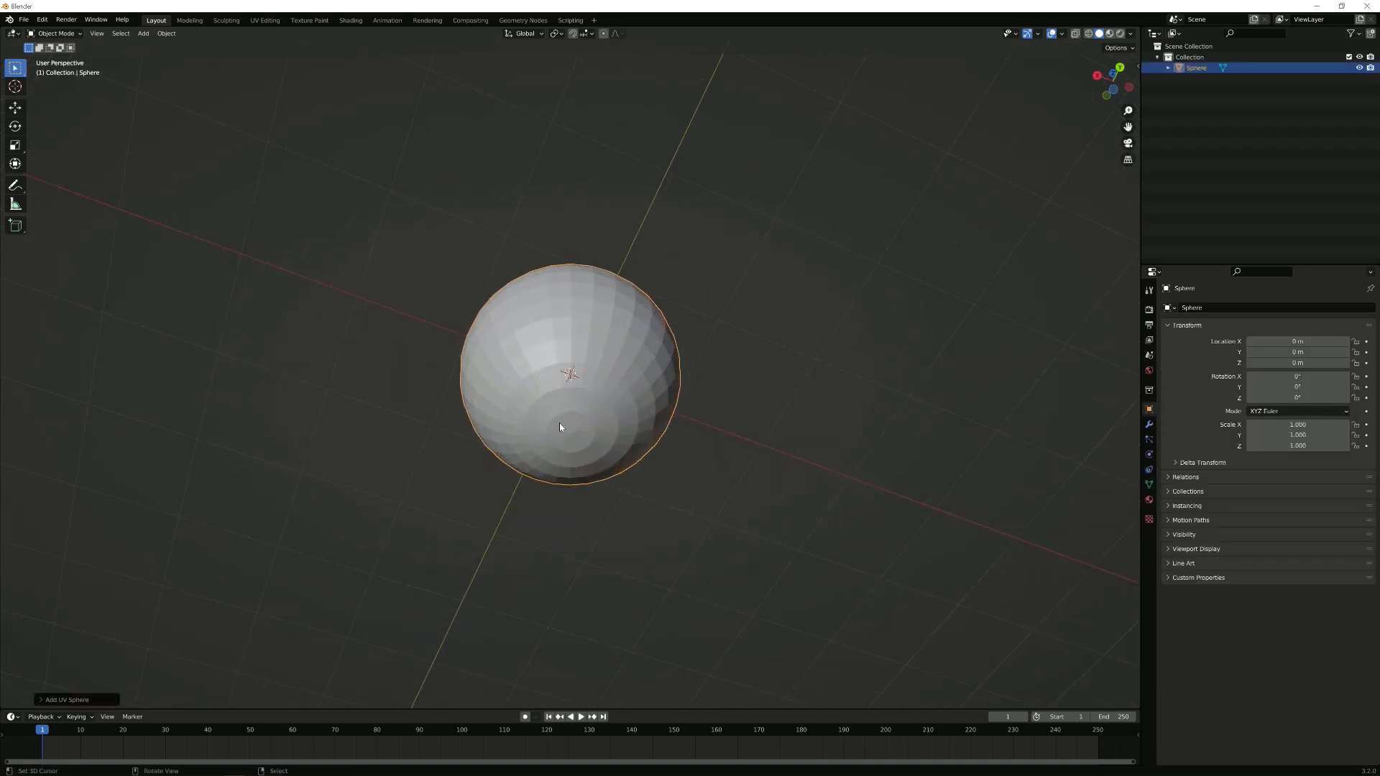
key("Tab")
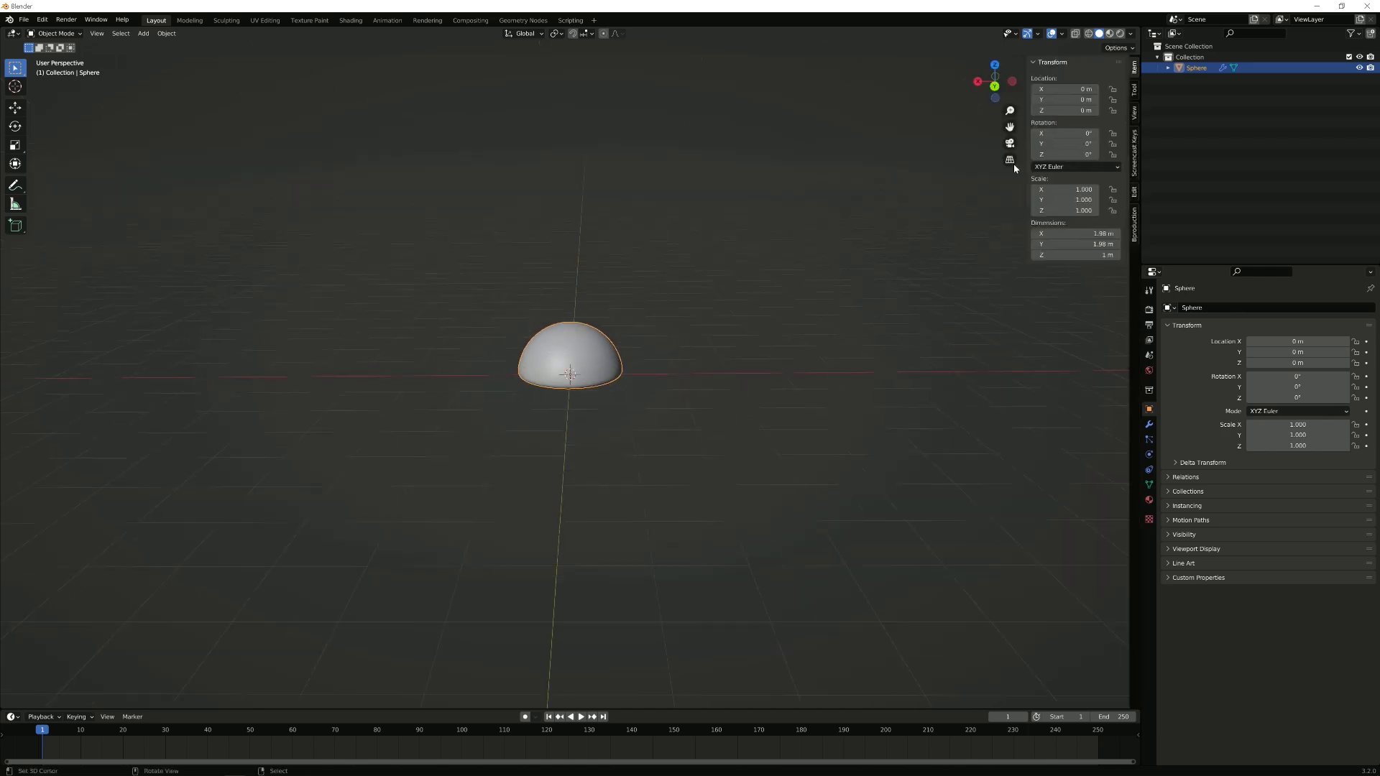
mouse_move(1067, 144)
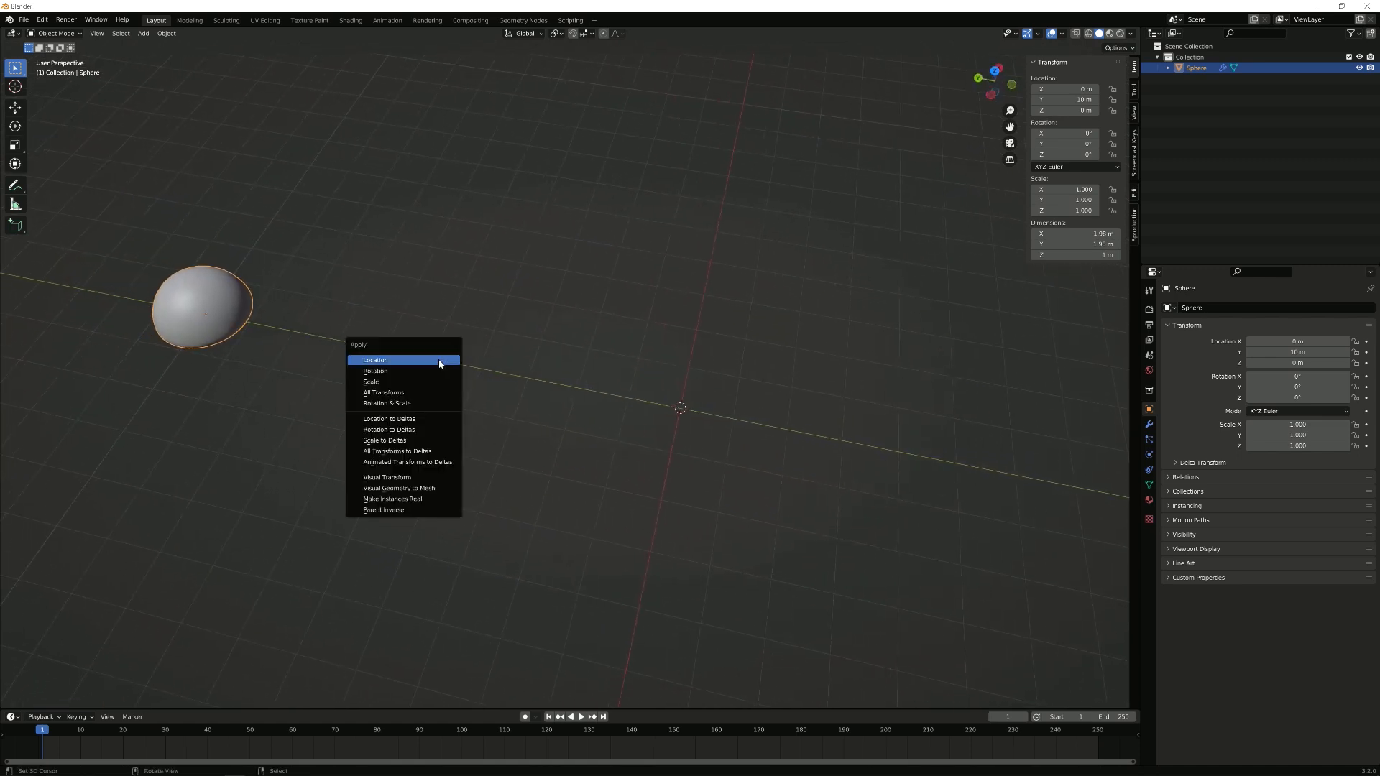
Apply the dome's 10 m location and add a plain-axes empty at the origin.
left_click(375, 359)
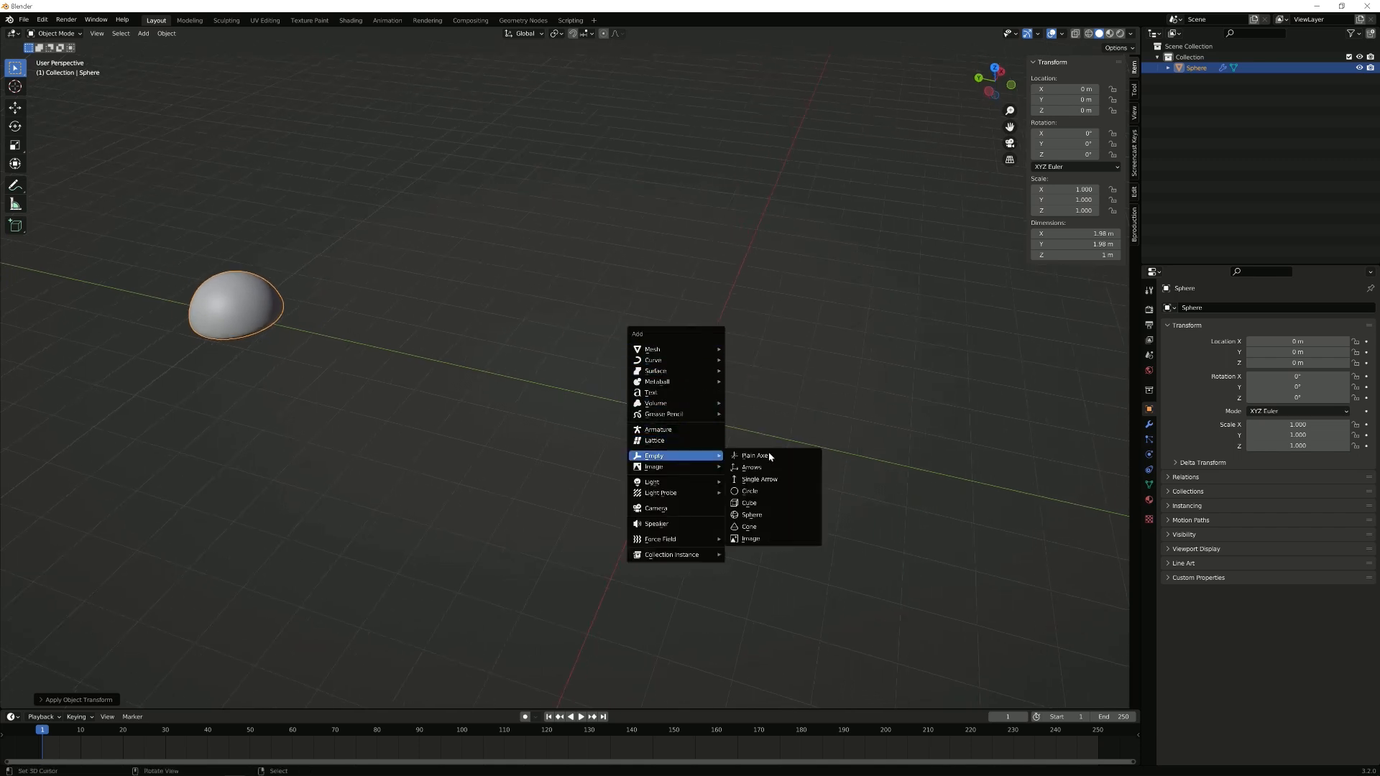
left_click(754, 456)
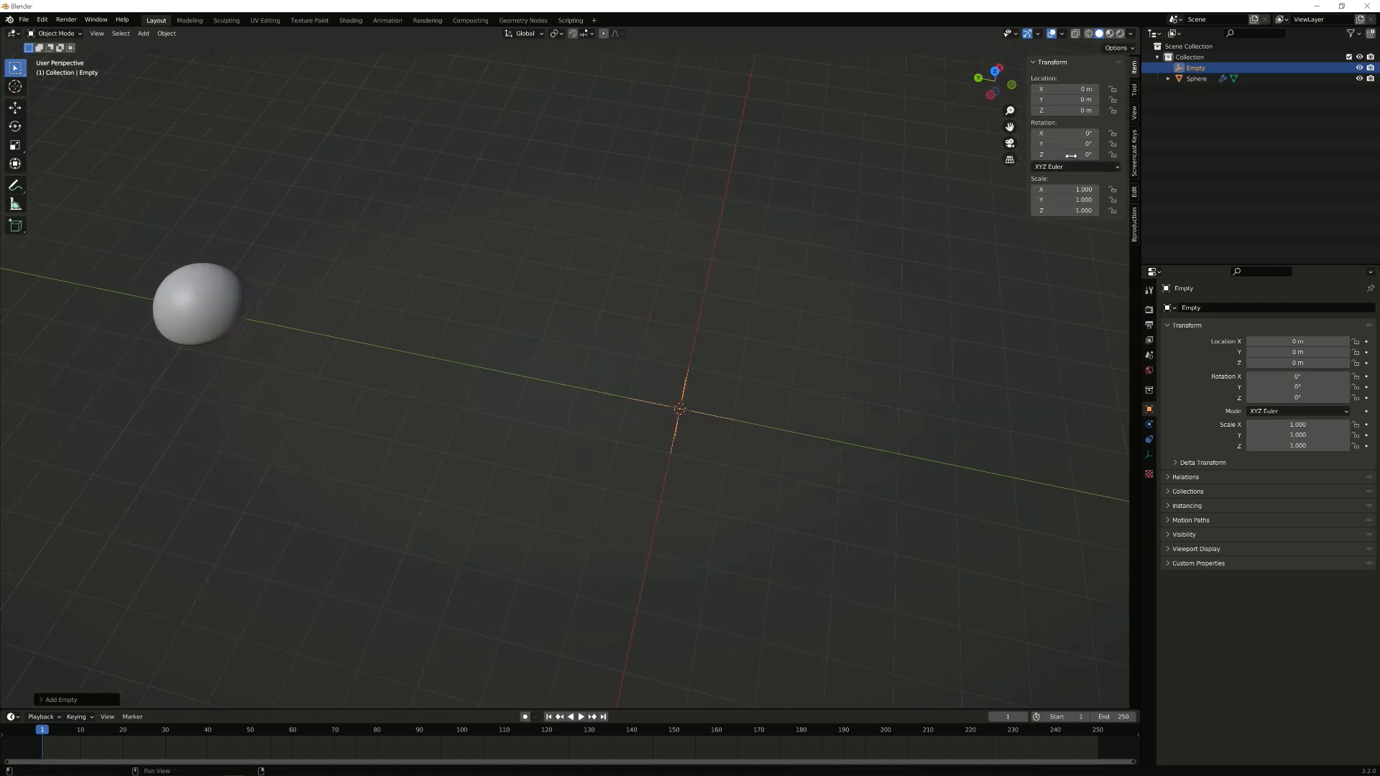
Set the empty's Z rotation to 360/12, i.e. 30°.
left_click(1067, 155)
type("360")
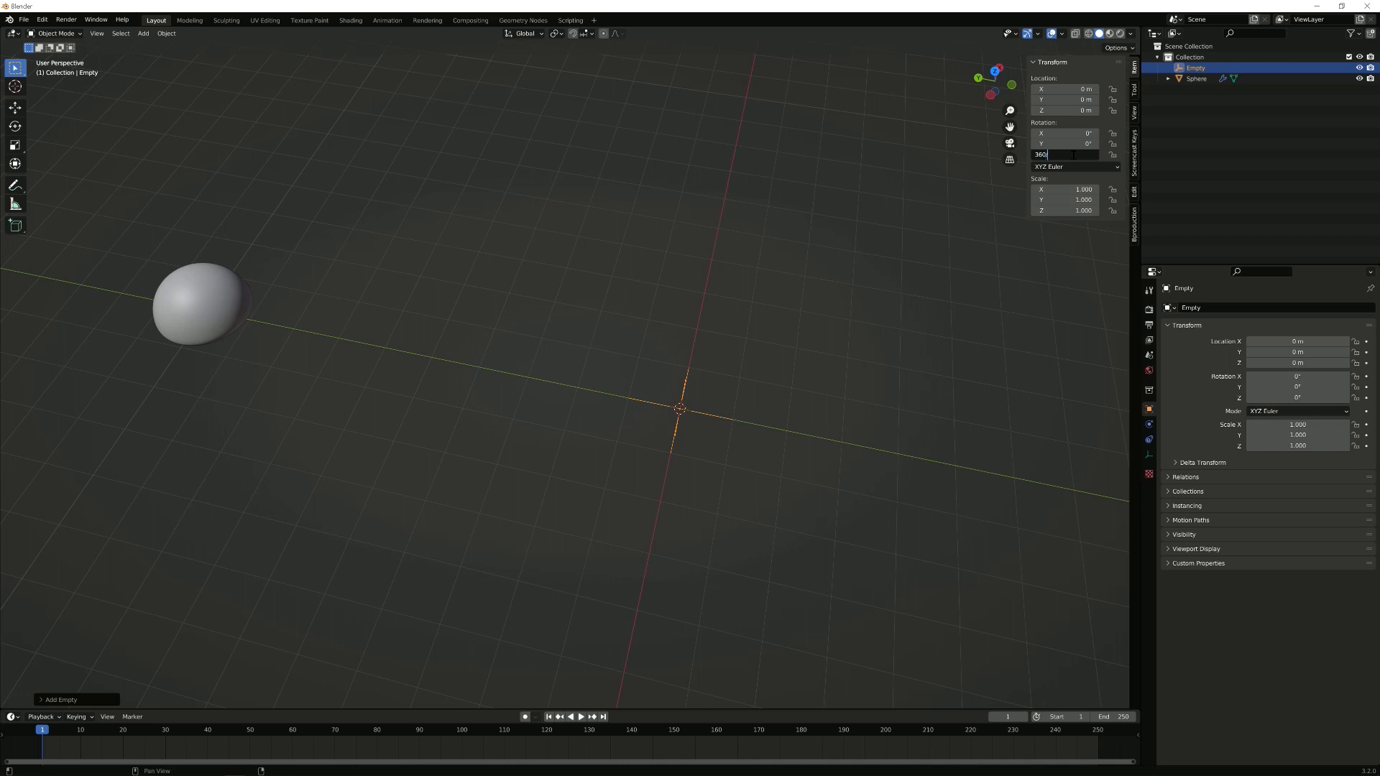
type("/12")
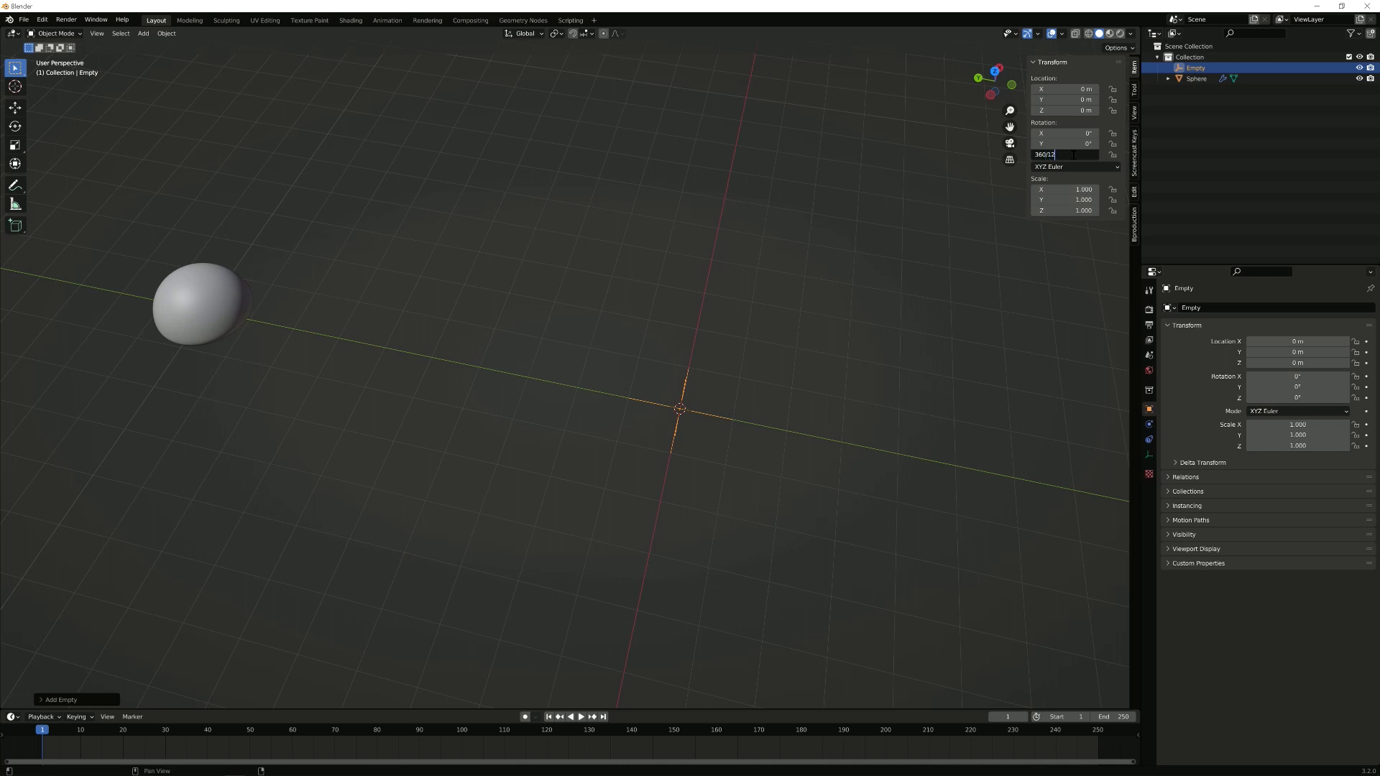
key("Return")
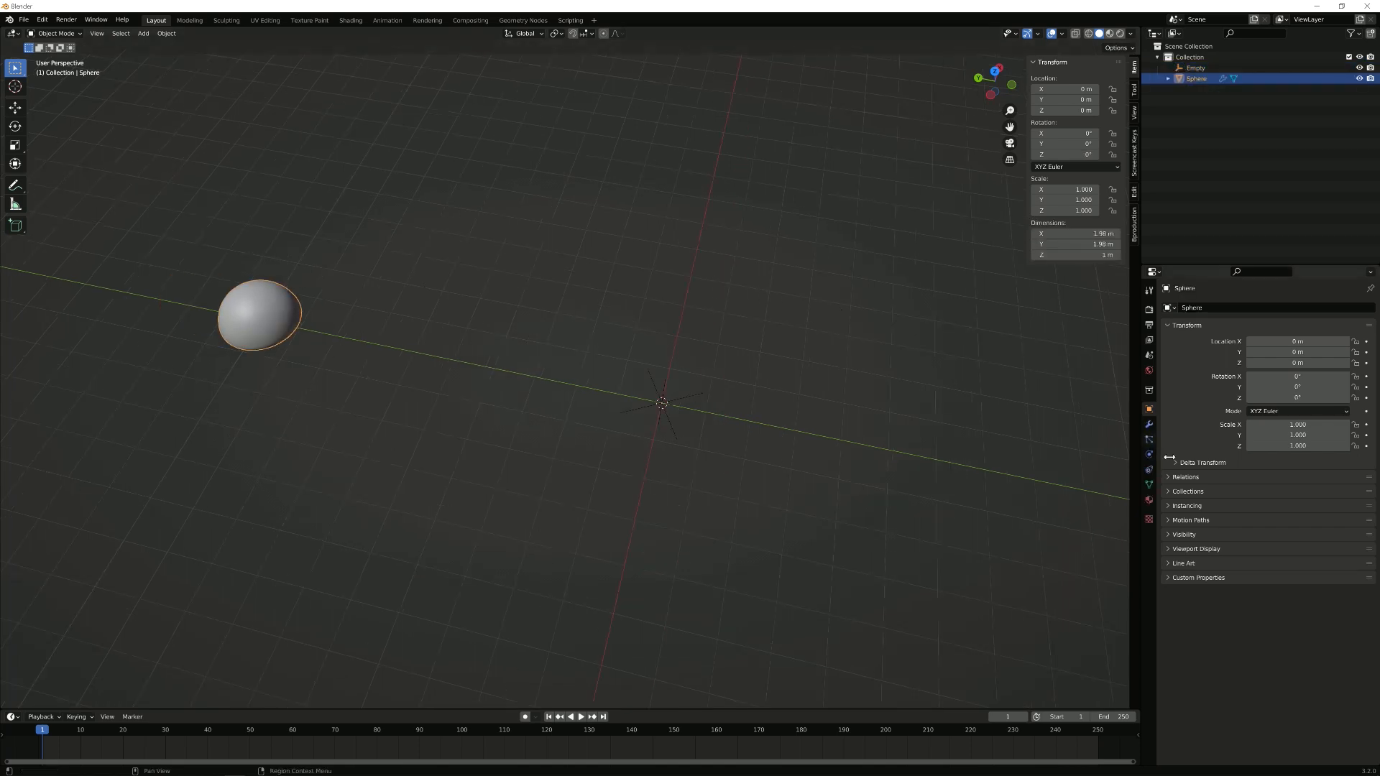
Give the dome Subdivision and Array modifiers using Object Offset on the empty instead of relative offset.
left_click(1147, 424)
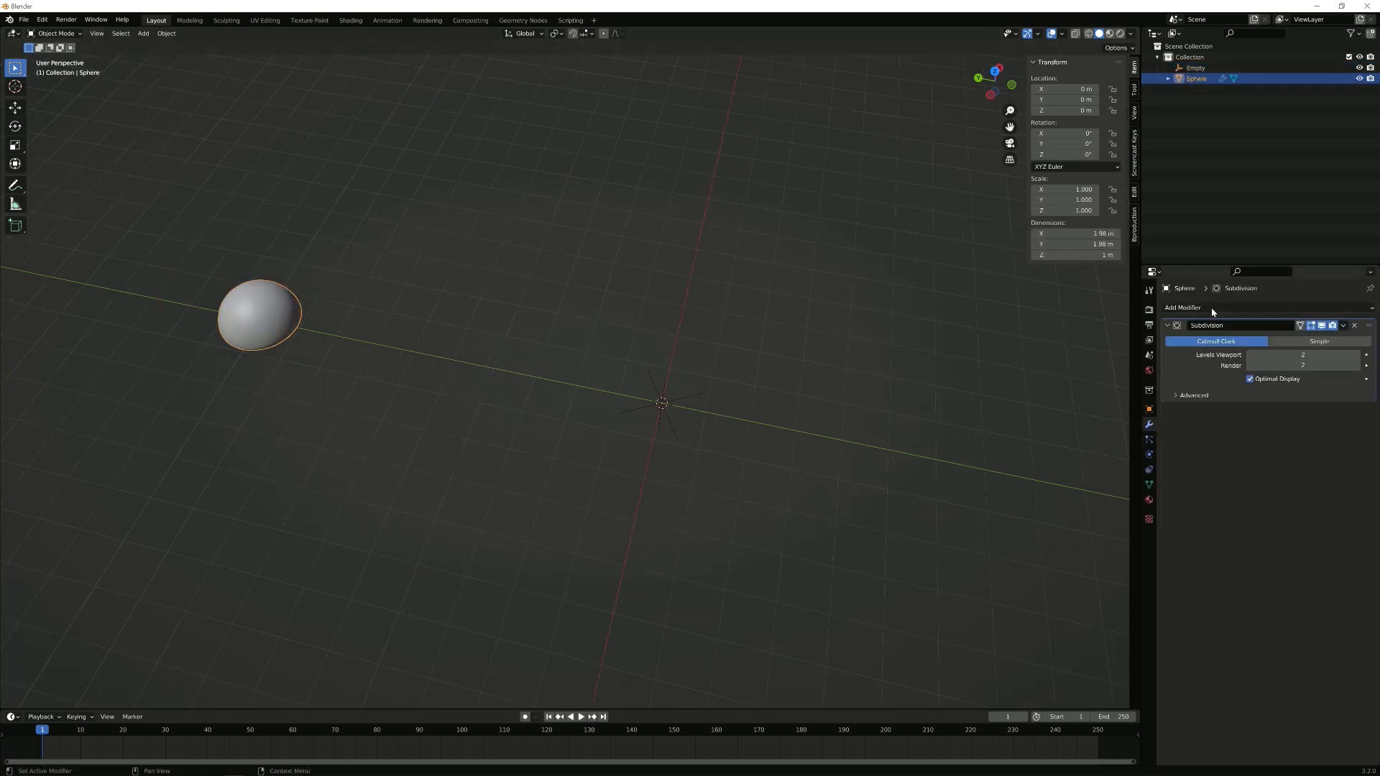
left_click(1183, 307)
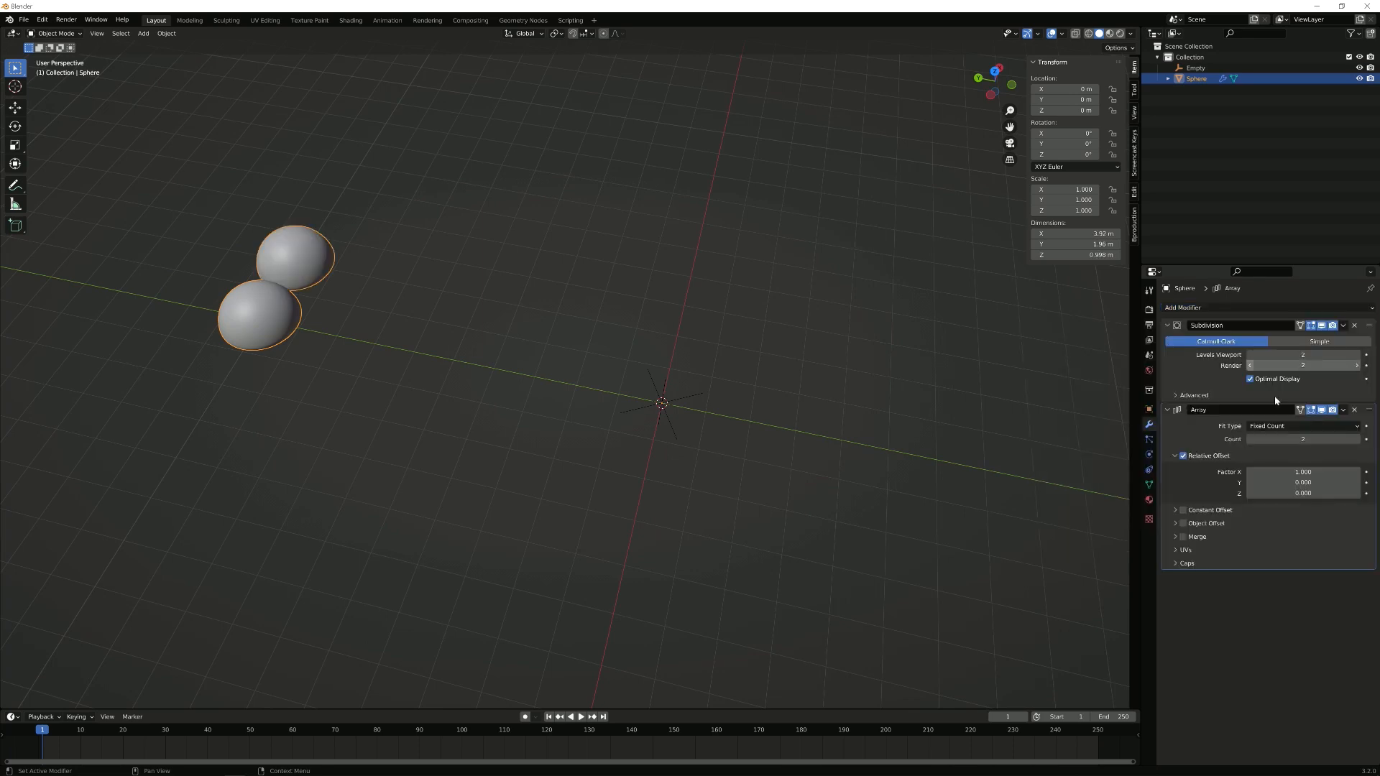
left_click(1183, 456)
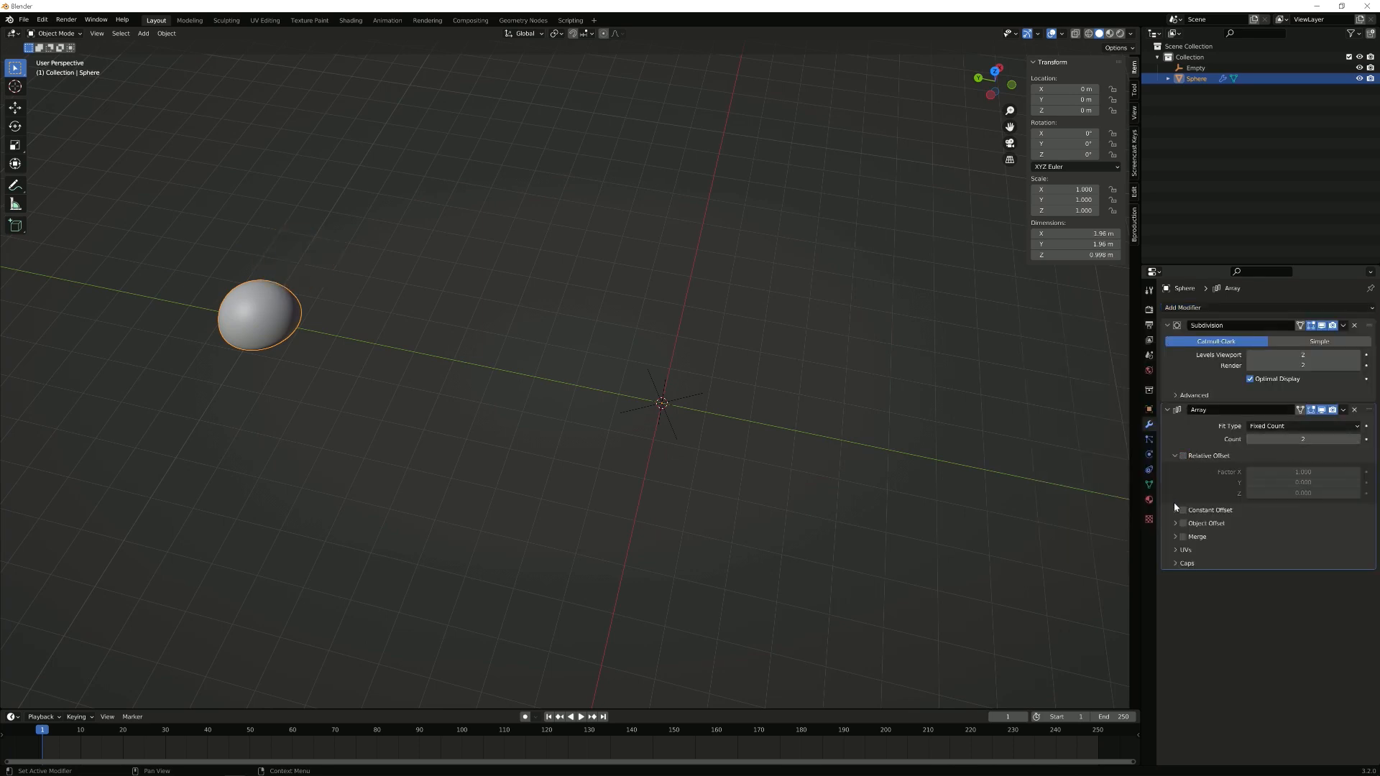
left_click(1182, 509)
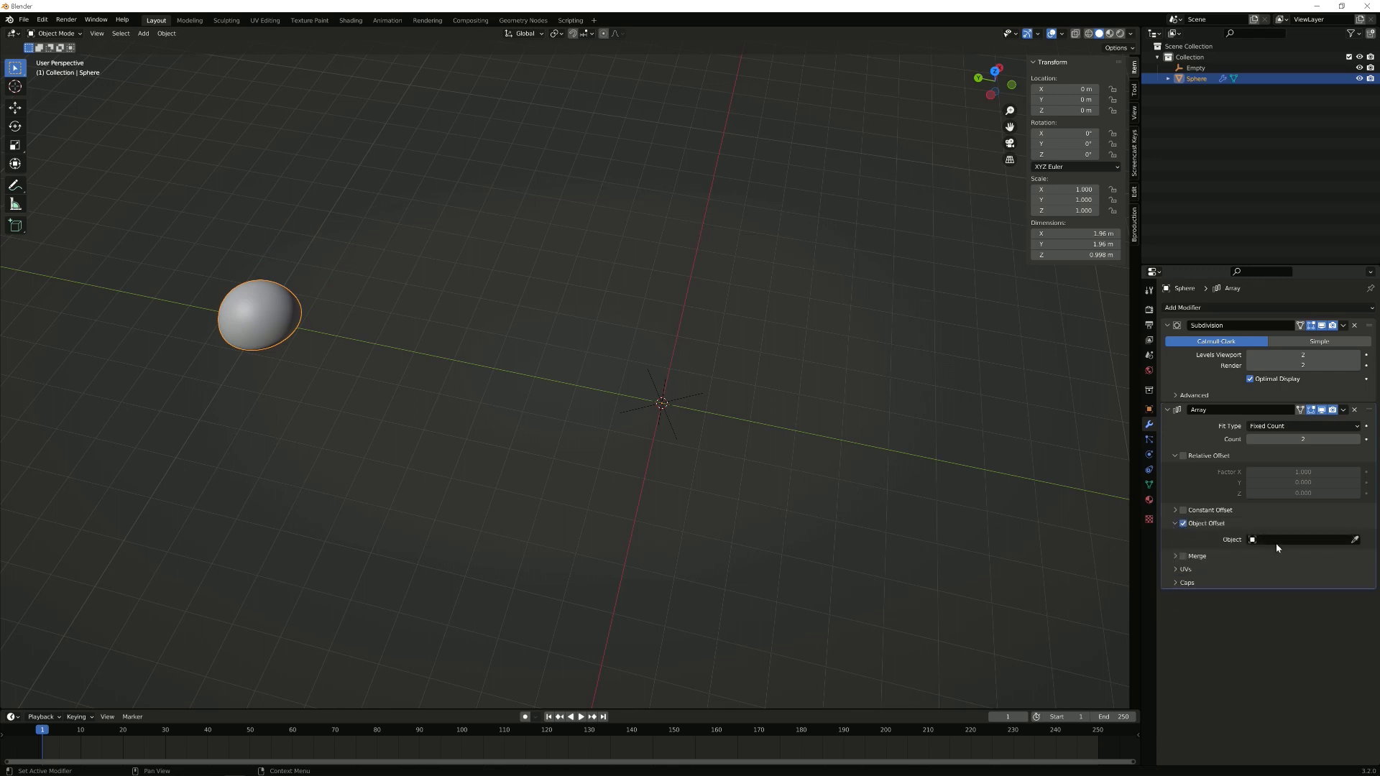
left_click(1302, 539)
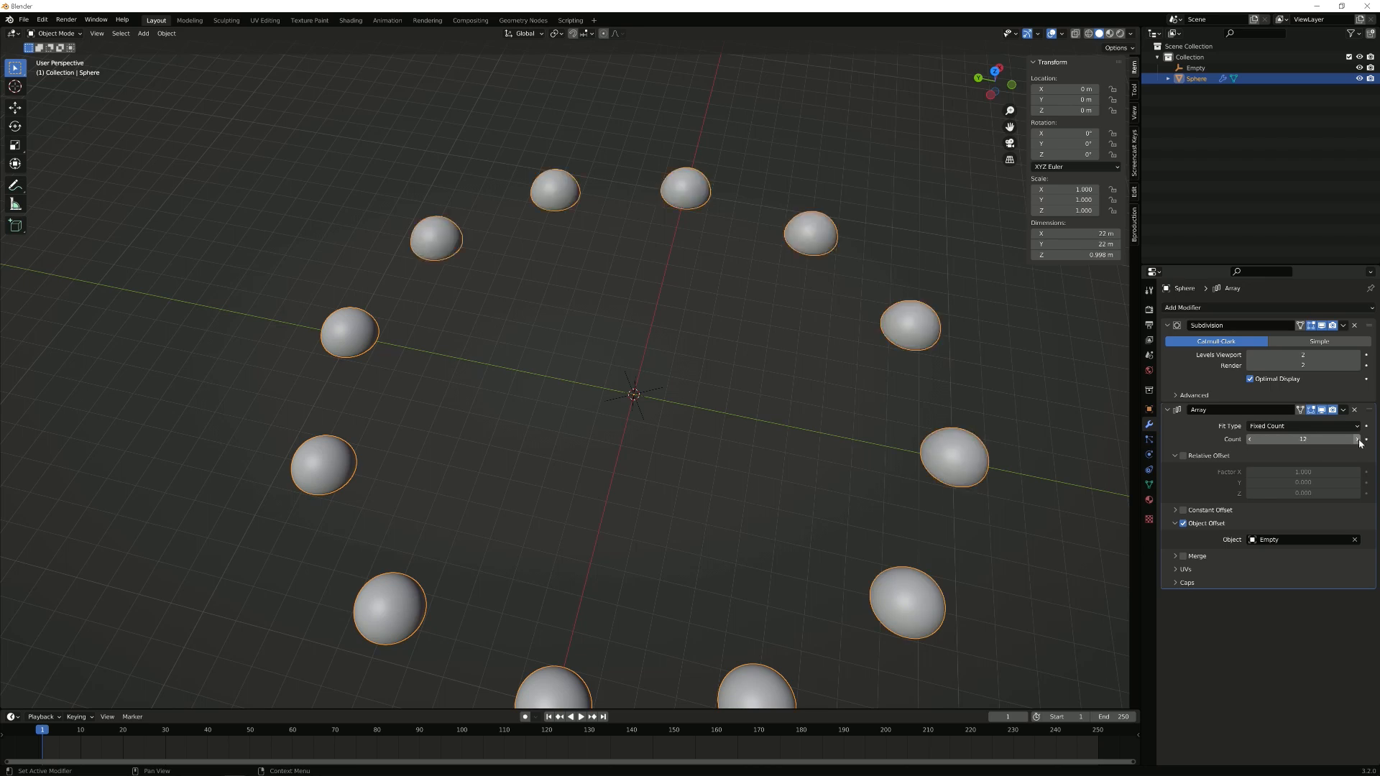
scroll("down", 3)
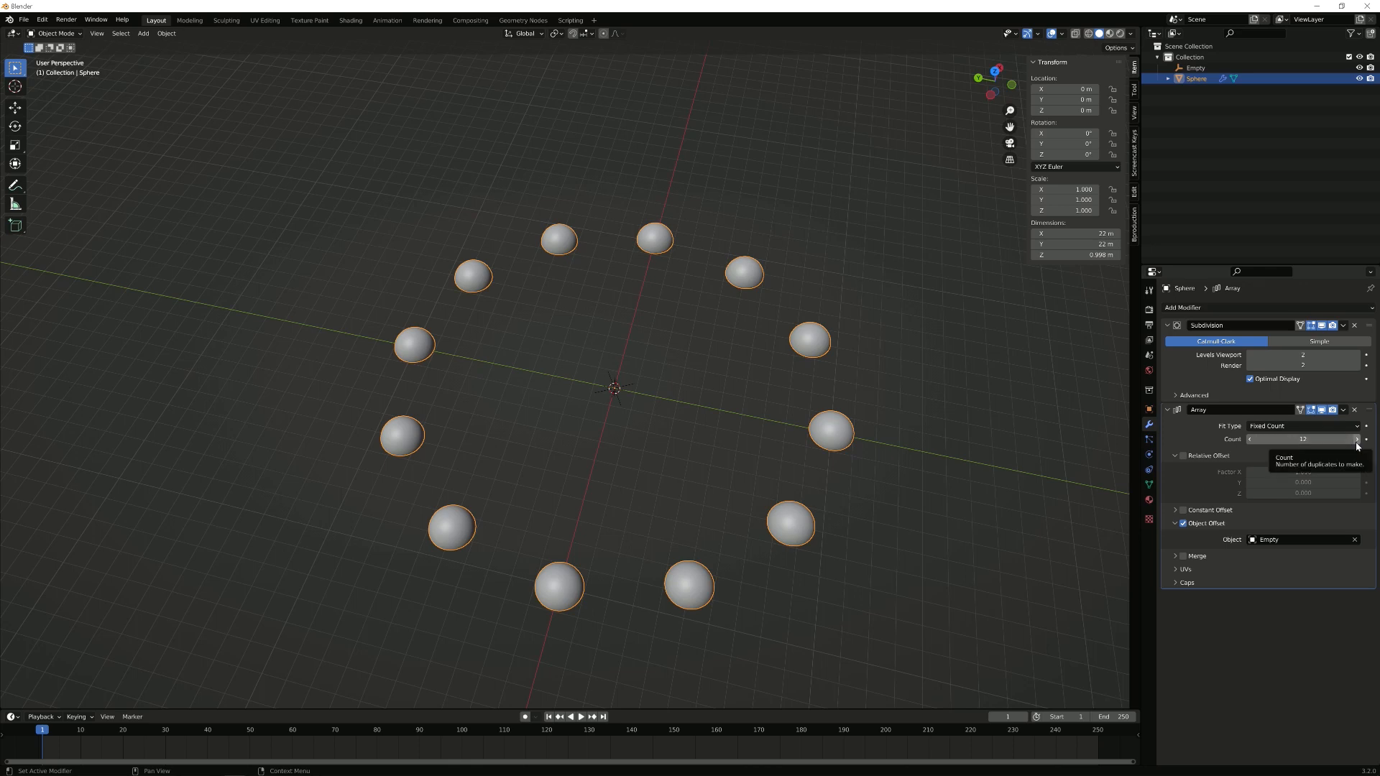
Adjust the empty's Z rotation for the twelve-dome ring, then select the ring of domes to clear the scene.
left_click(1366, 440)
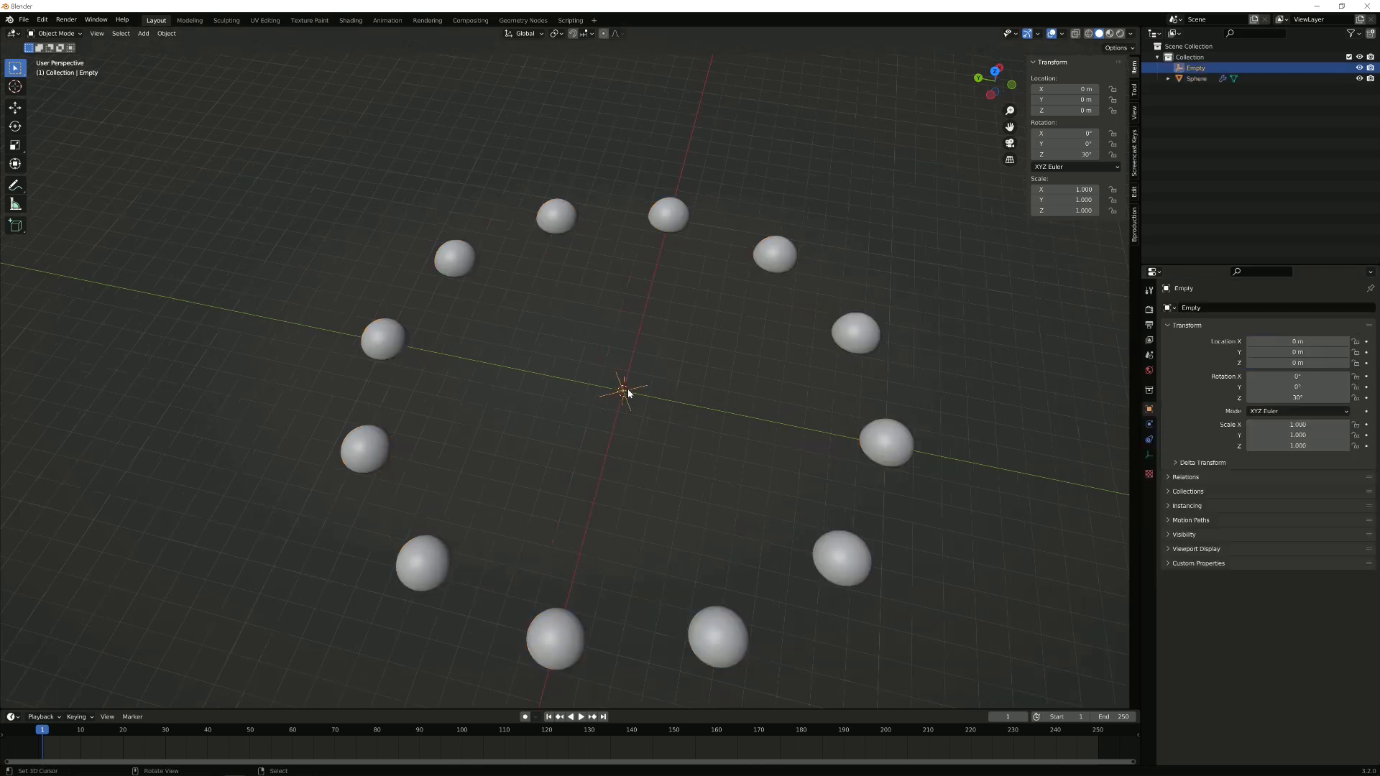
double_click(1065, 154)
type("27.7")
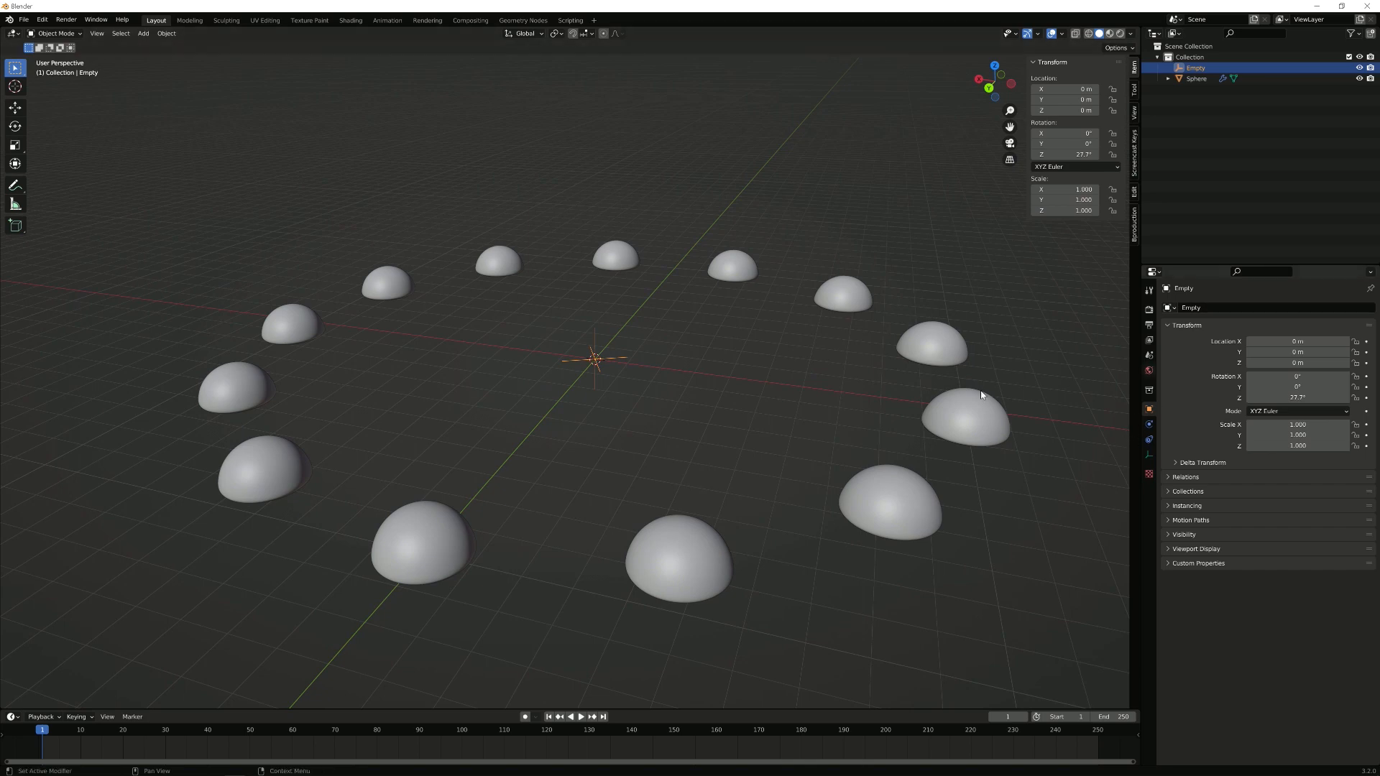
left_click(1195, 78)
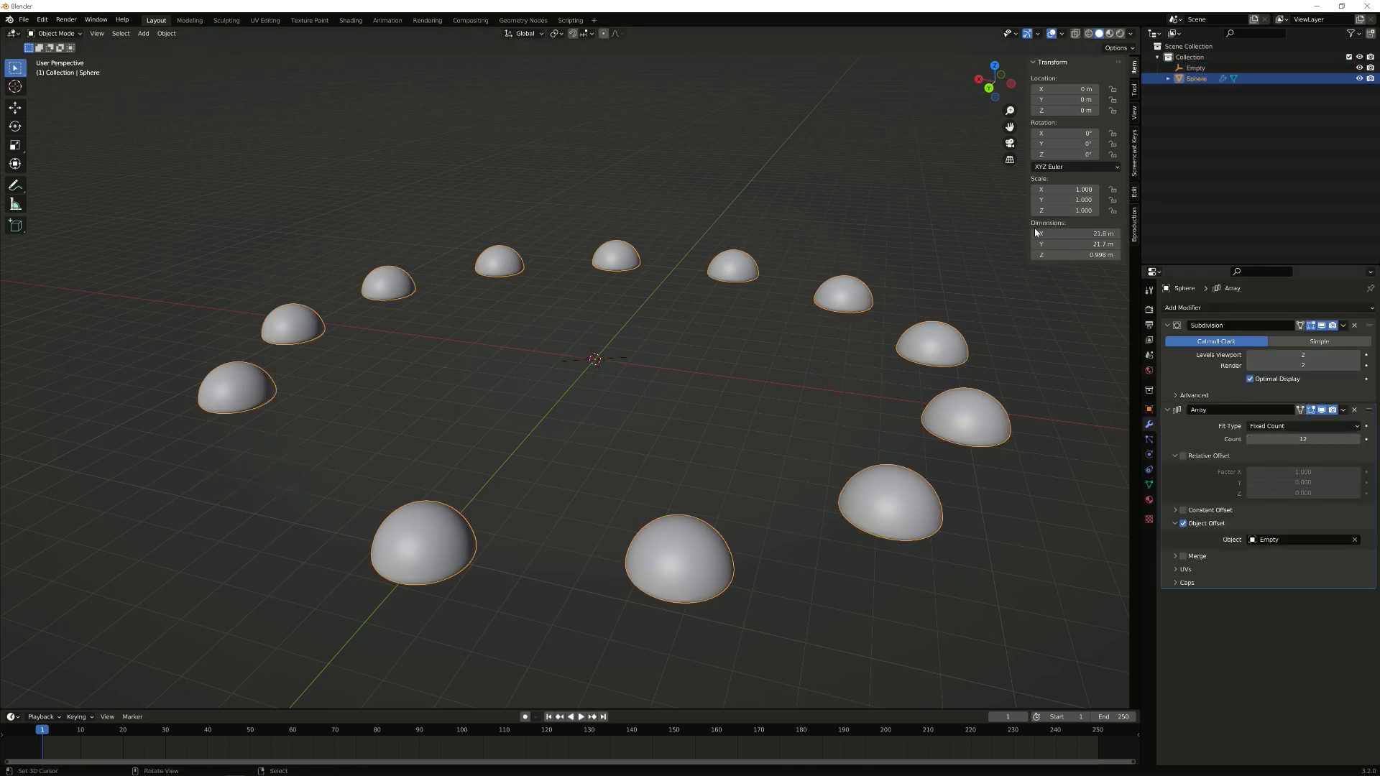
left_click(1195, 67)
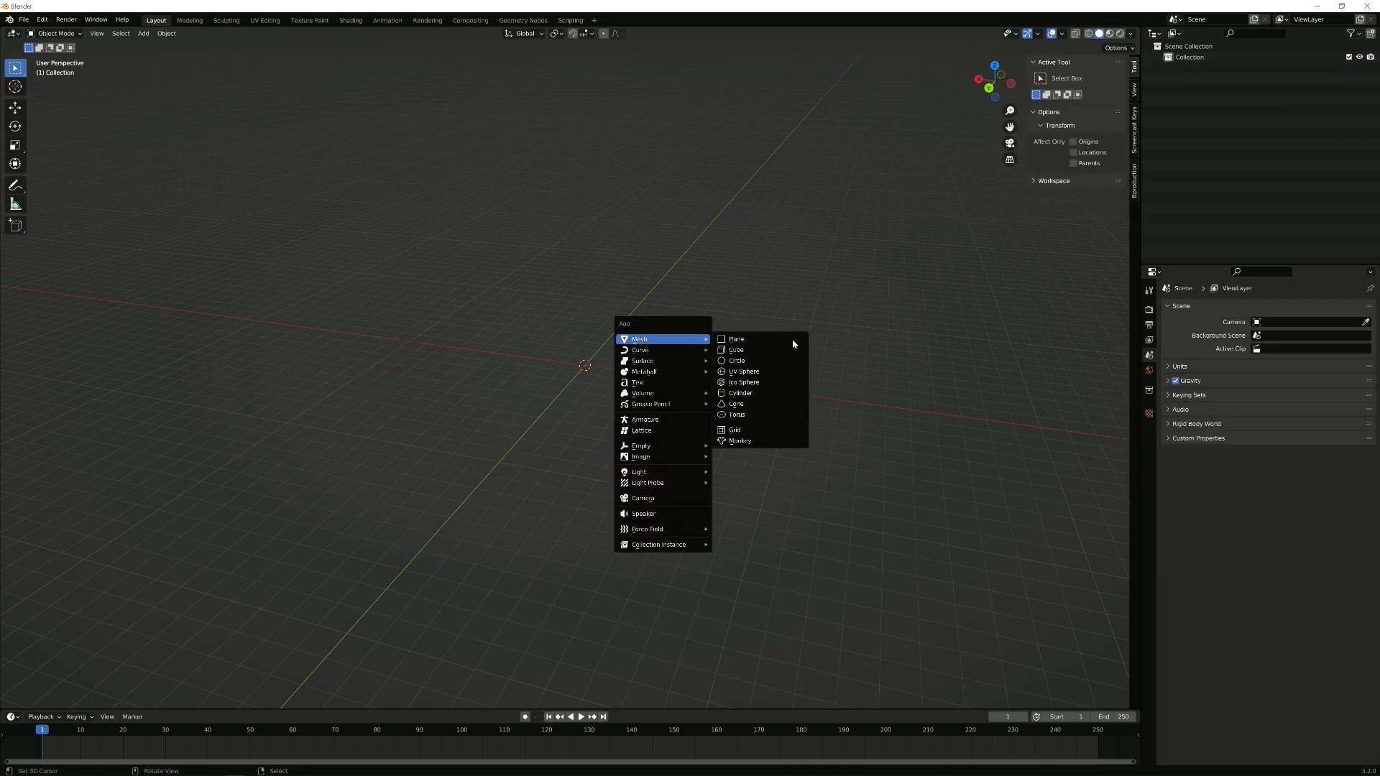
left_click(735, 349)
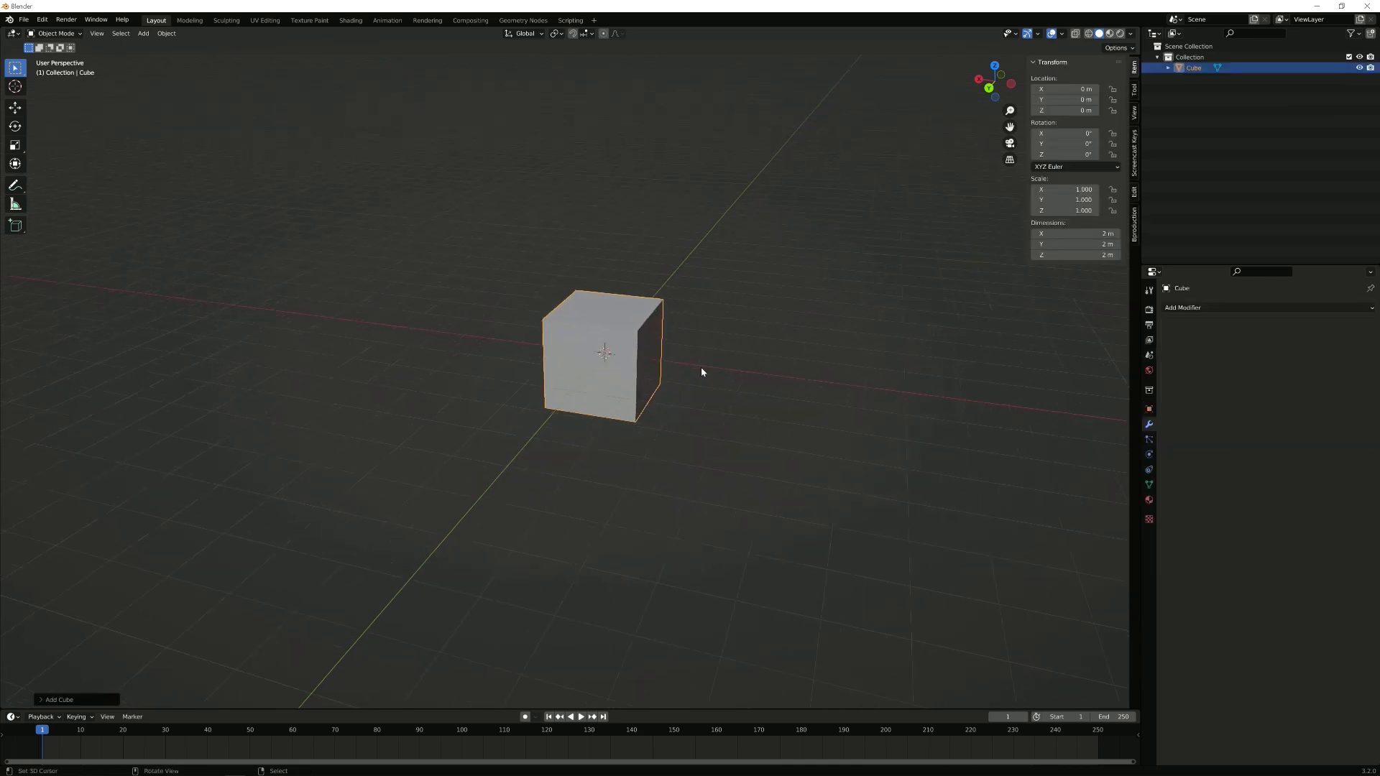
key("Tab")
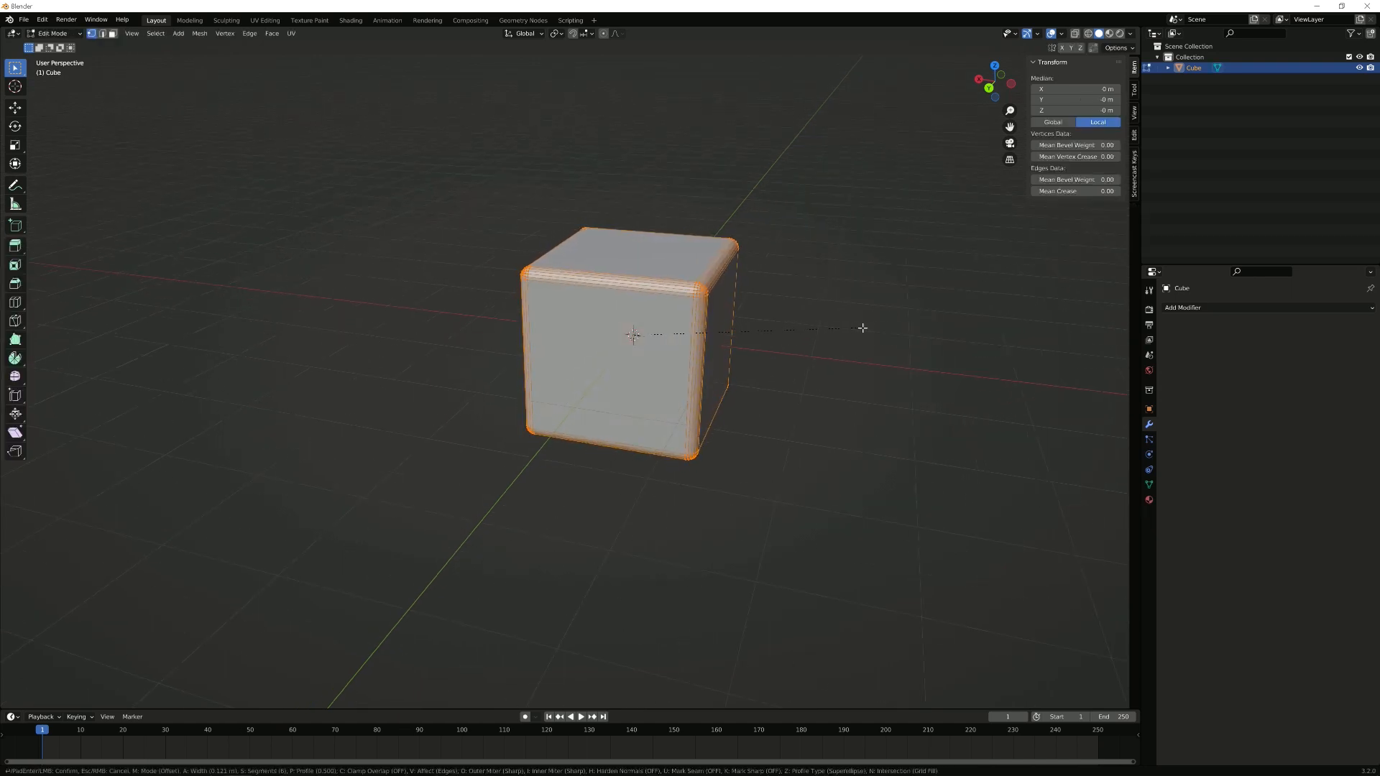
key("Tab")
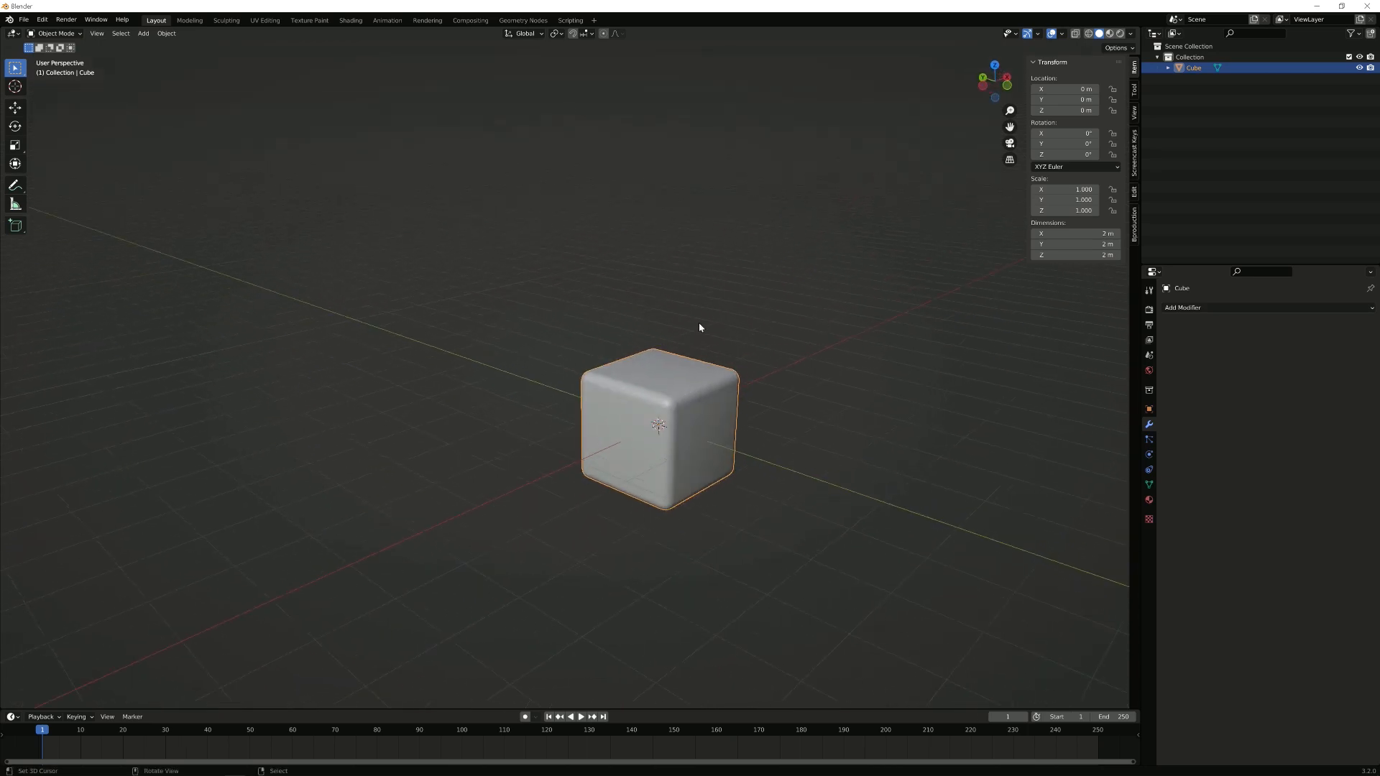
mouse_move(387, 19)
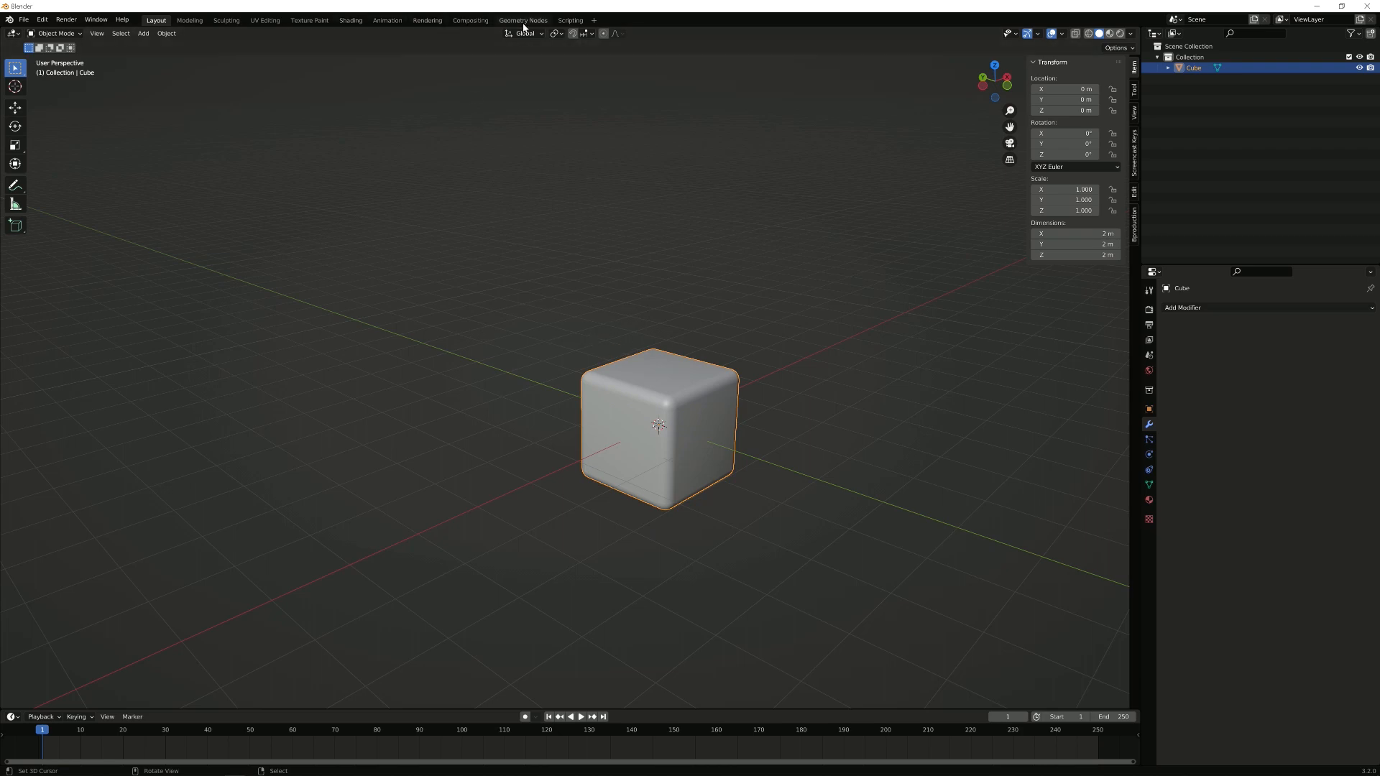
In Geometry Nodes, instance the cube at scale 0.1 on a mesh circle reduced to 3 vertices.
left_click(522, 19)
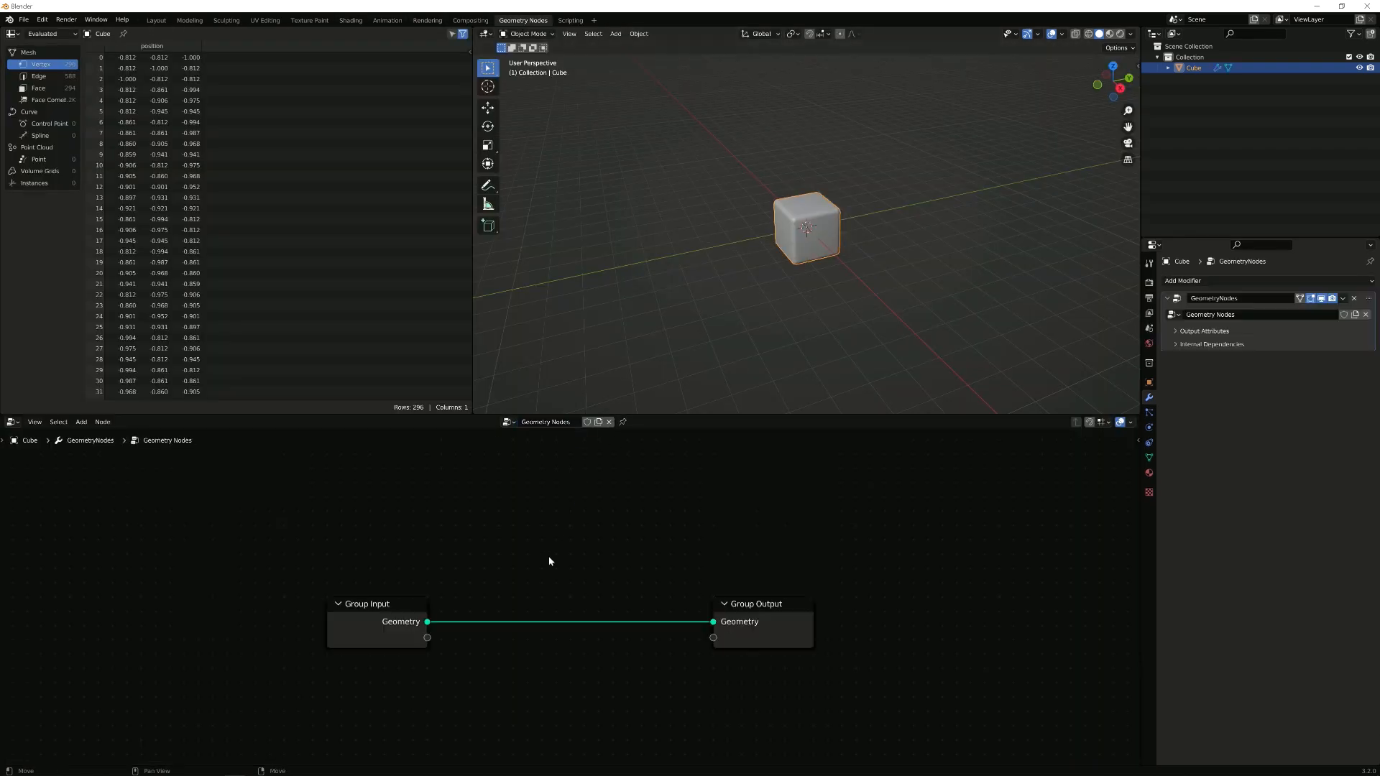
left_click(80, 421)
type("instance")
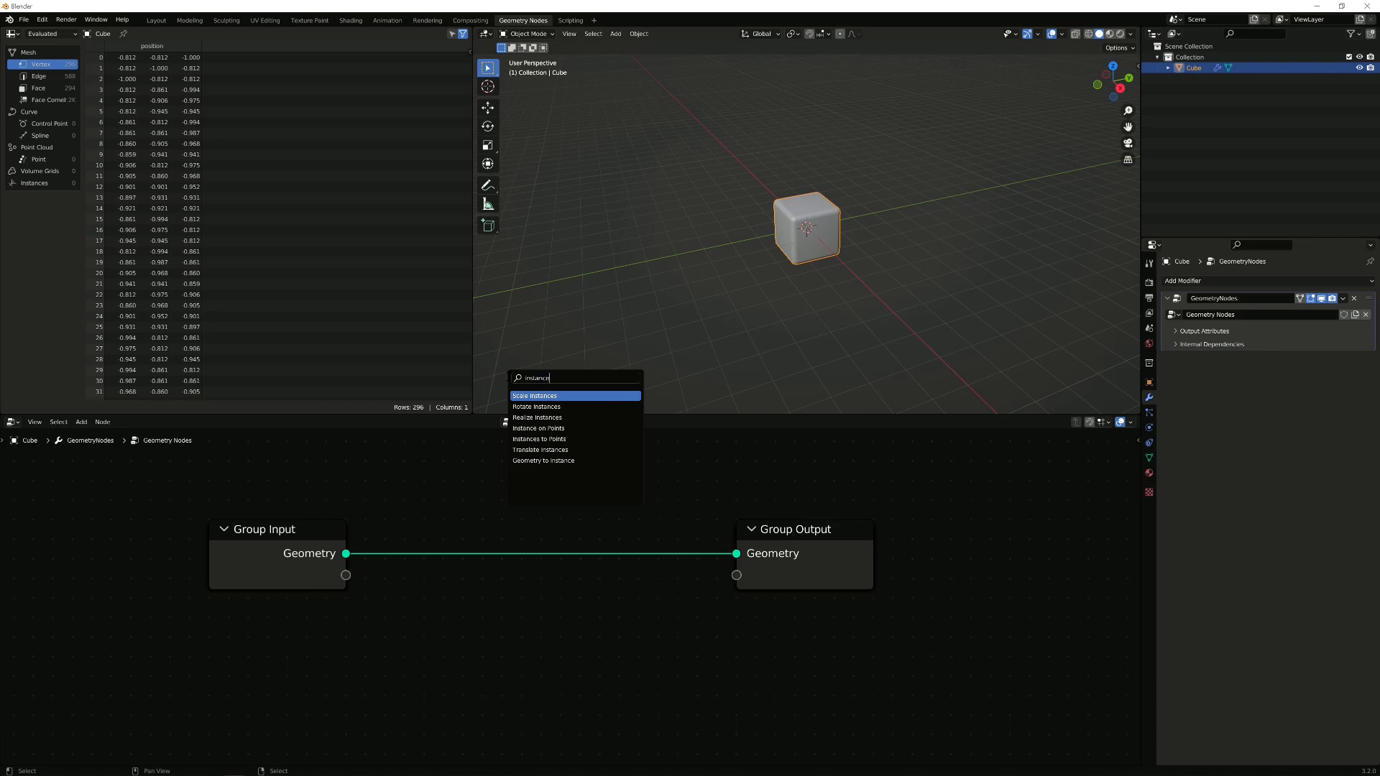
left_click(538, 428)
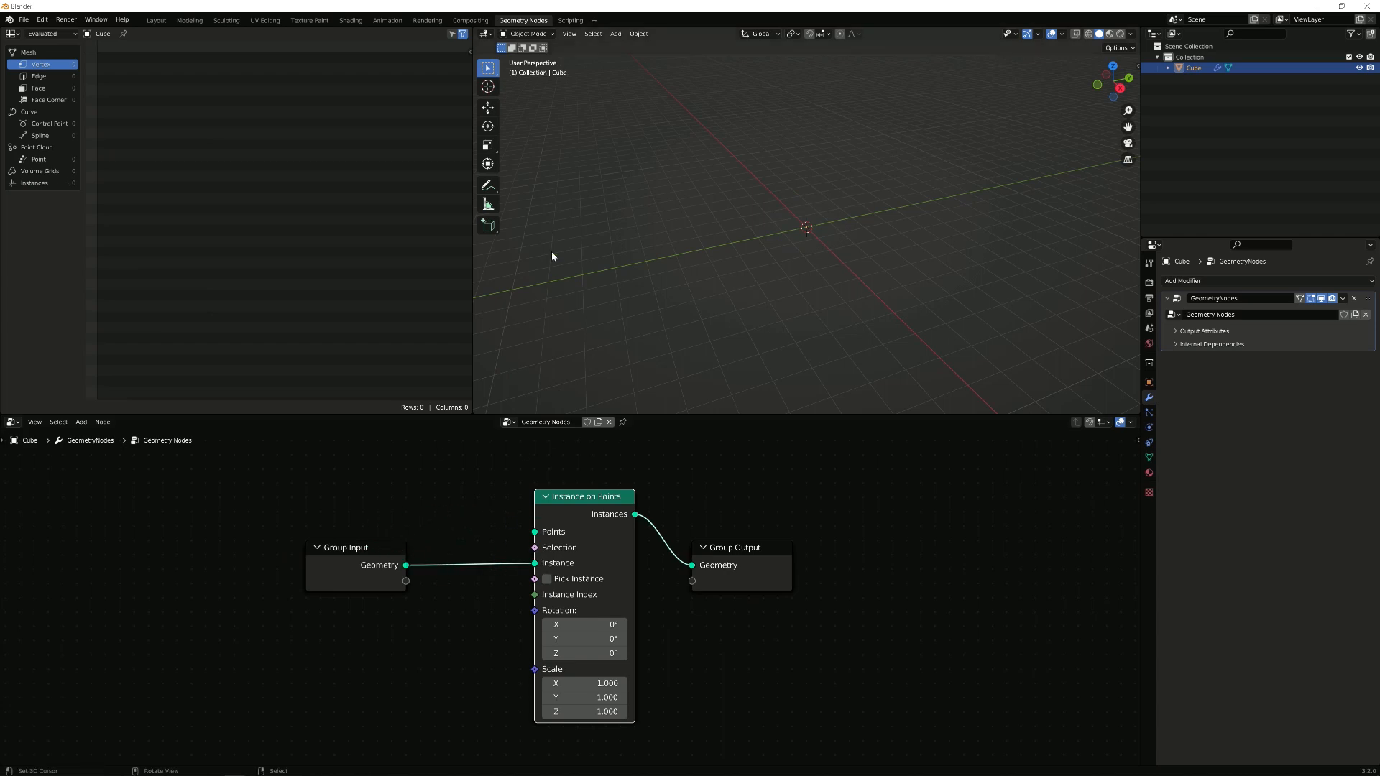
mouse_move(930, 351)
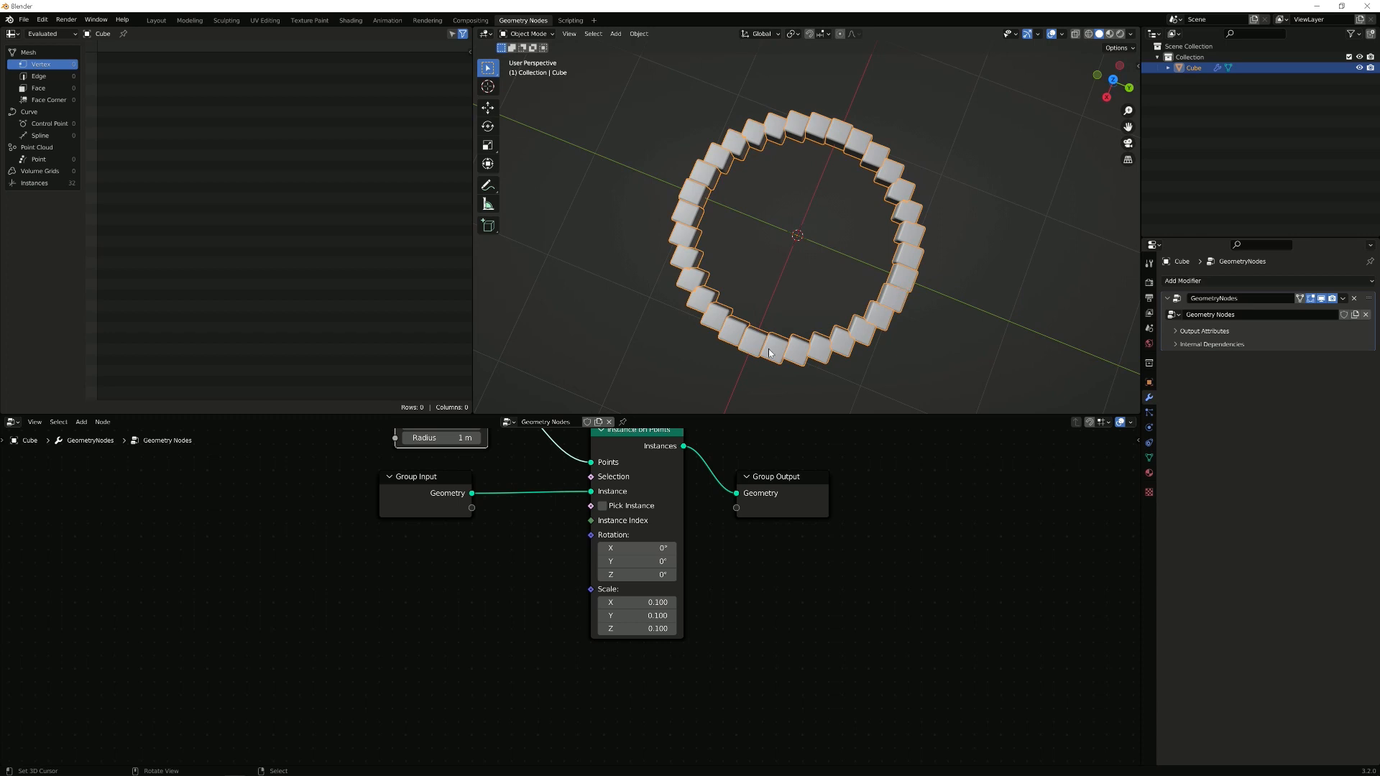
mouse_move(925, 260)
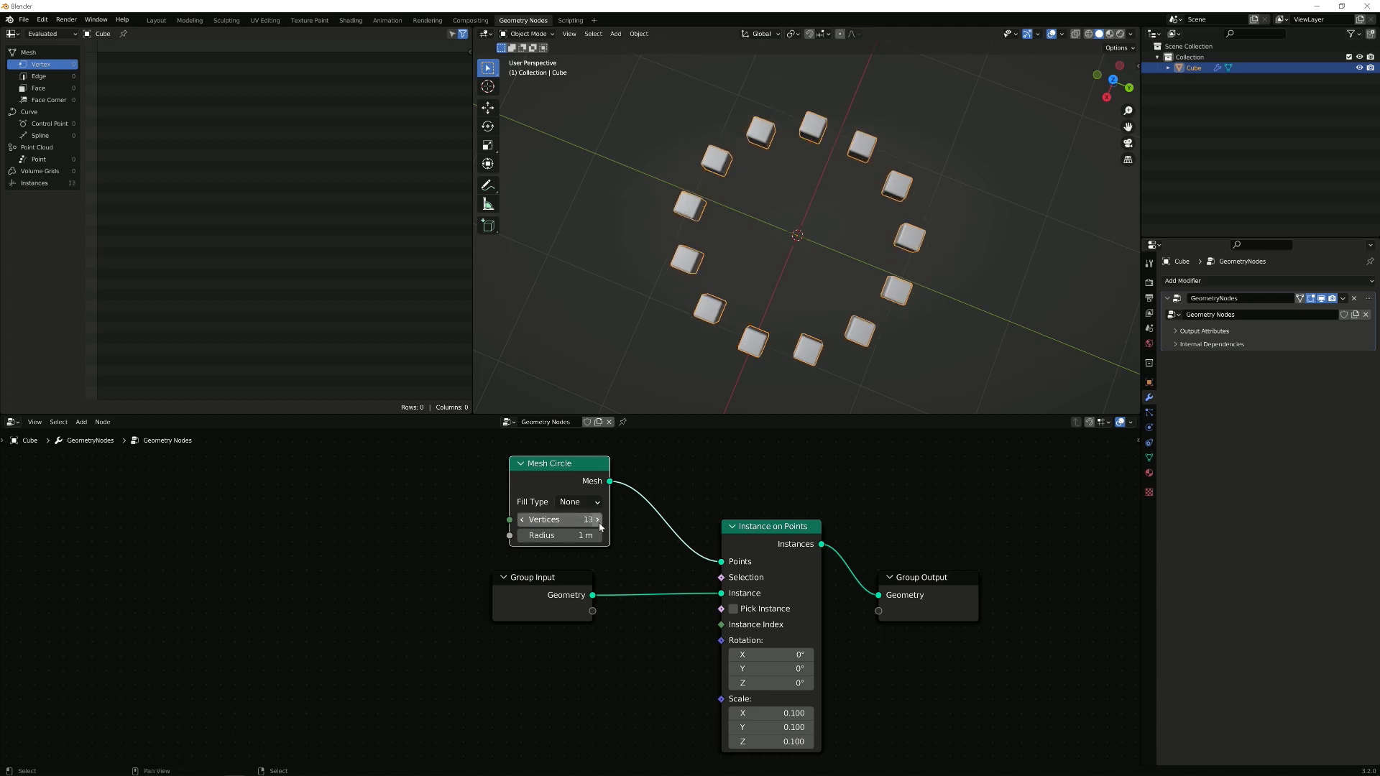
left_click(598, 518)
type("3")
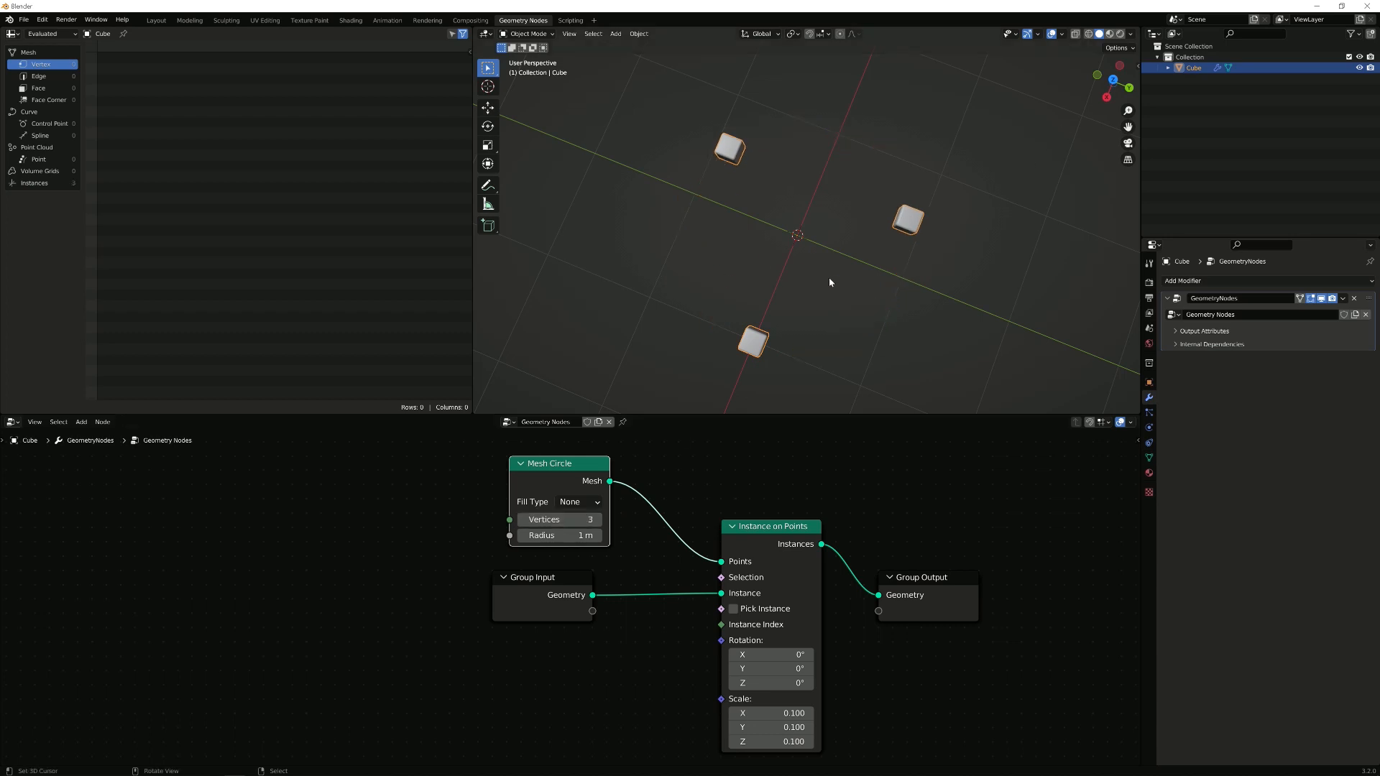
mouse_move(695, 491)
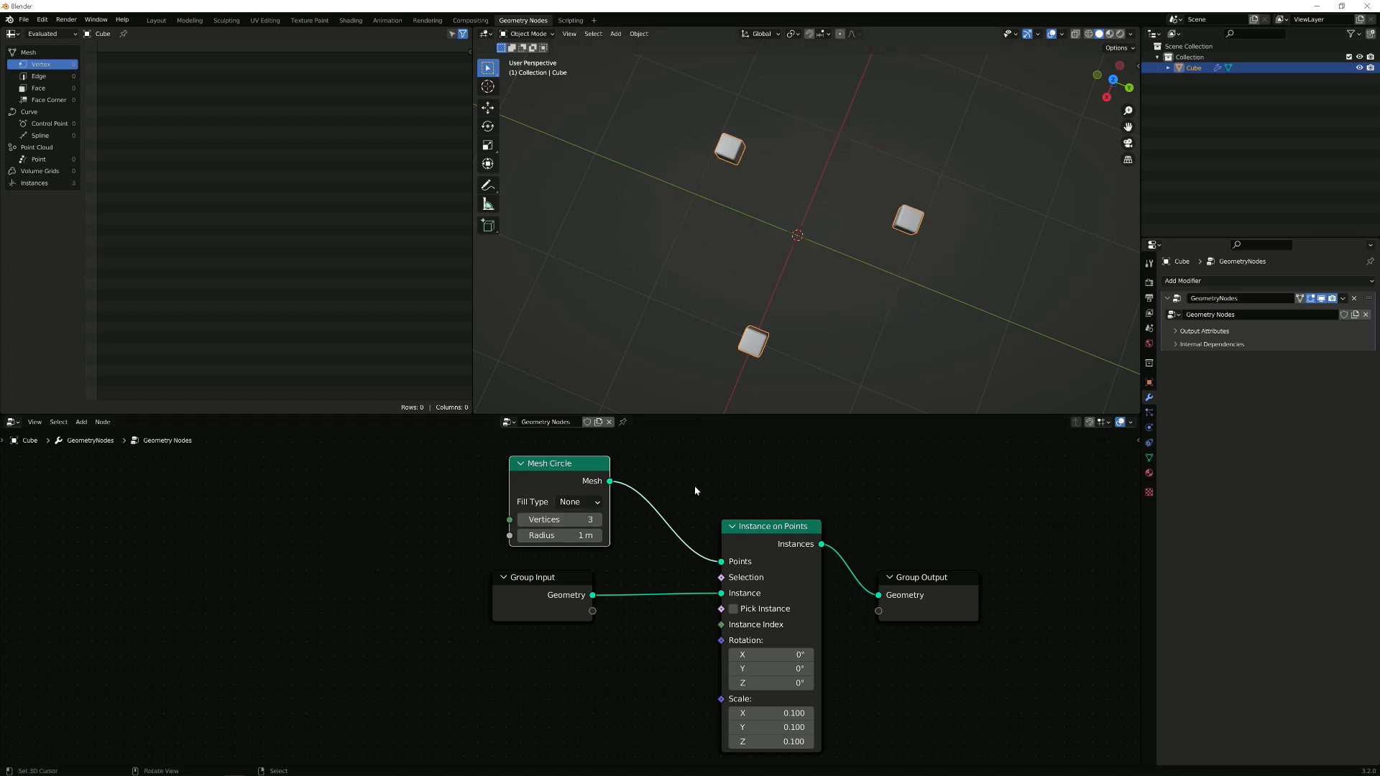
scroll("down", 3)
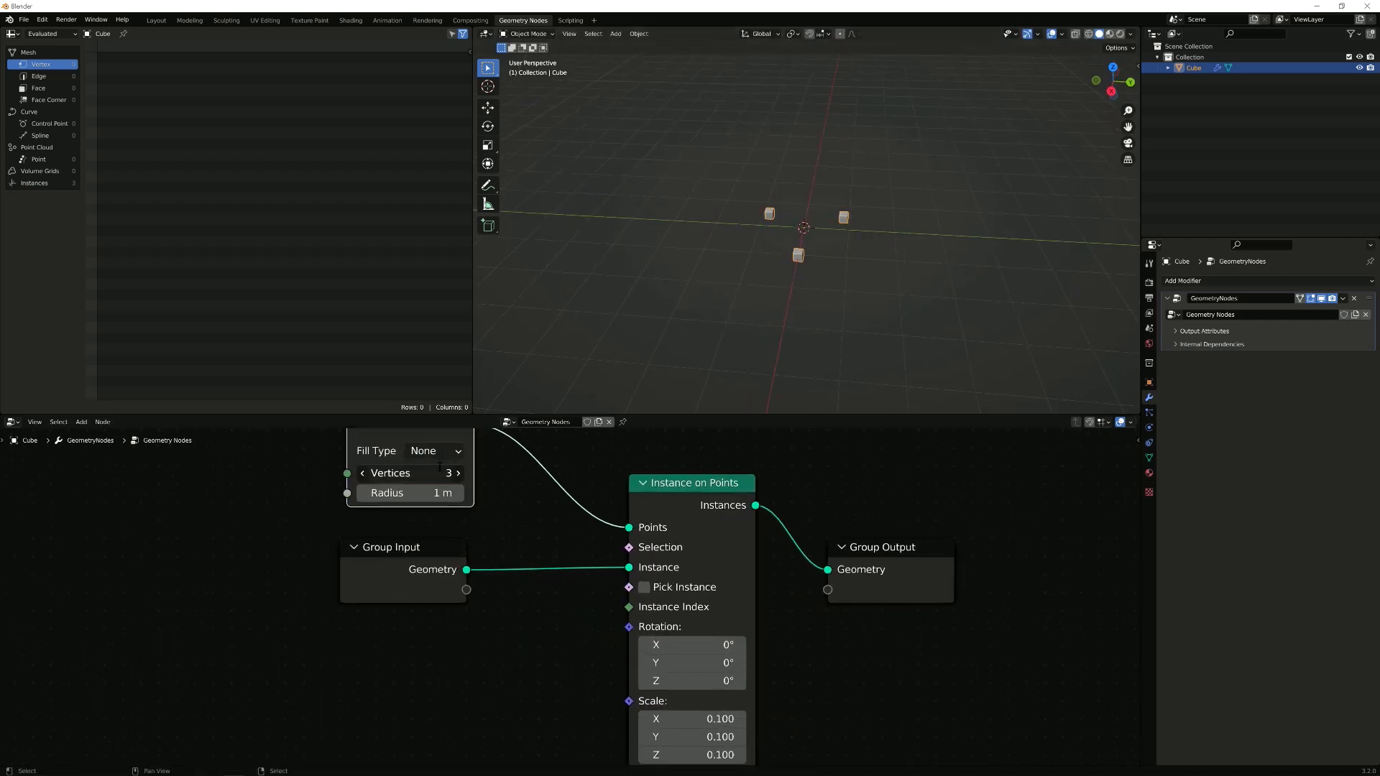
Raise the circle to 10 points, add a large cube and bevel off one corner.
left_click(409, 473)
type("10")
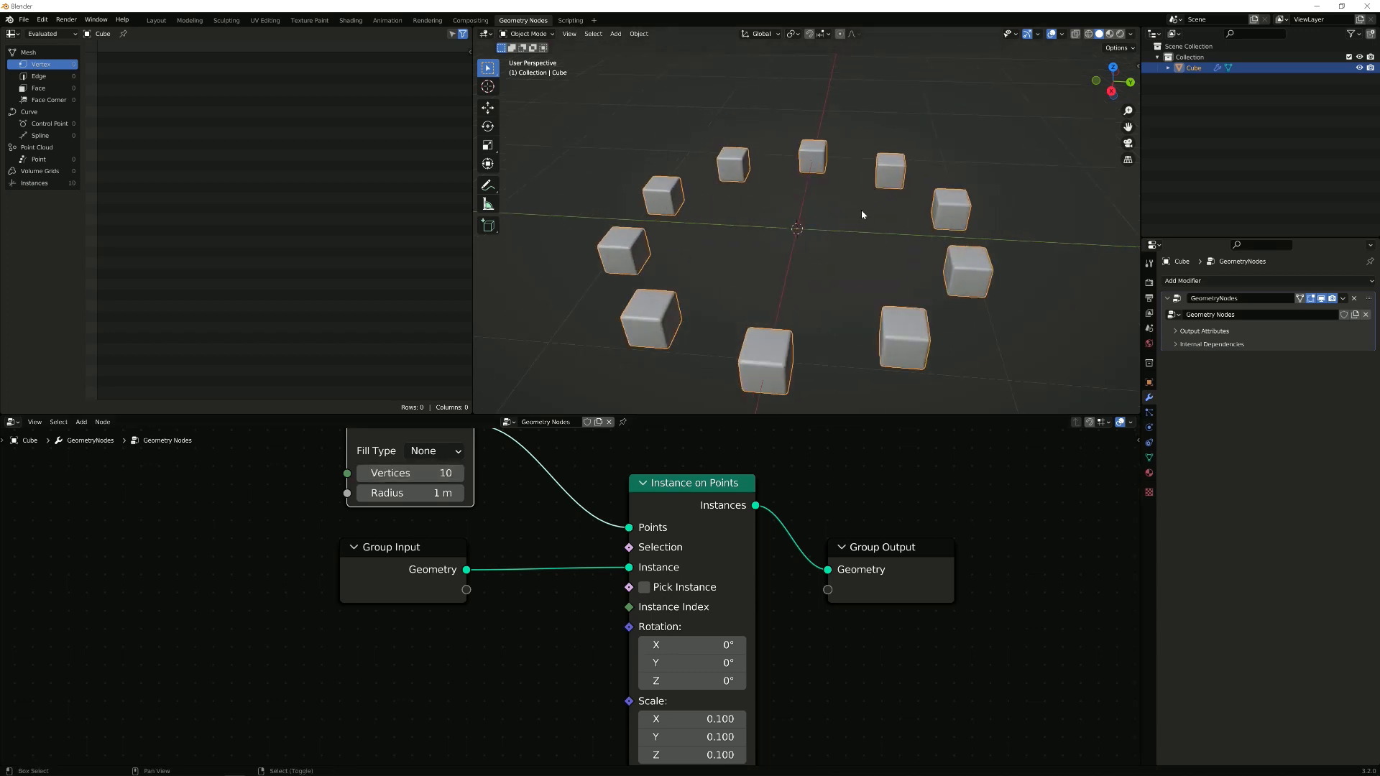
left_click(613, 34)
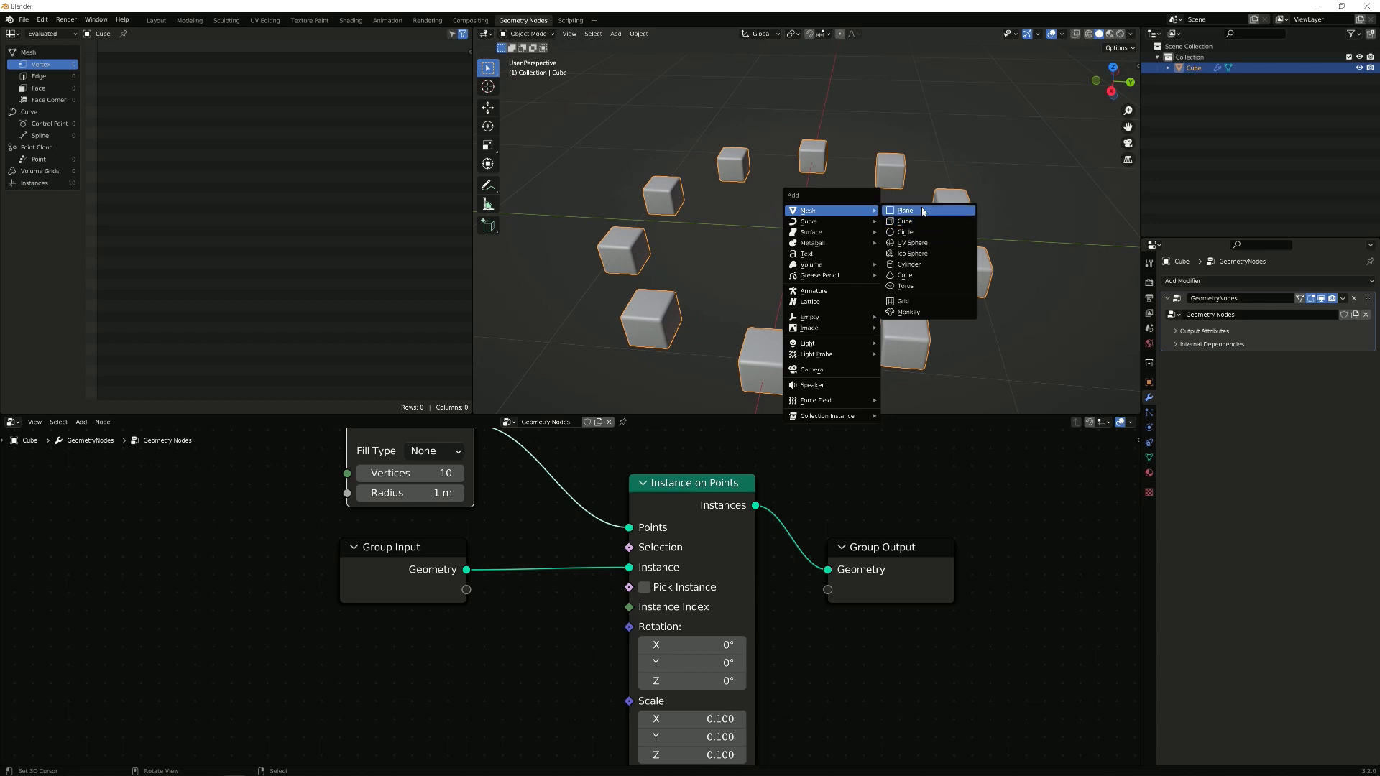
left_click(904, 221)
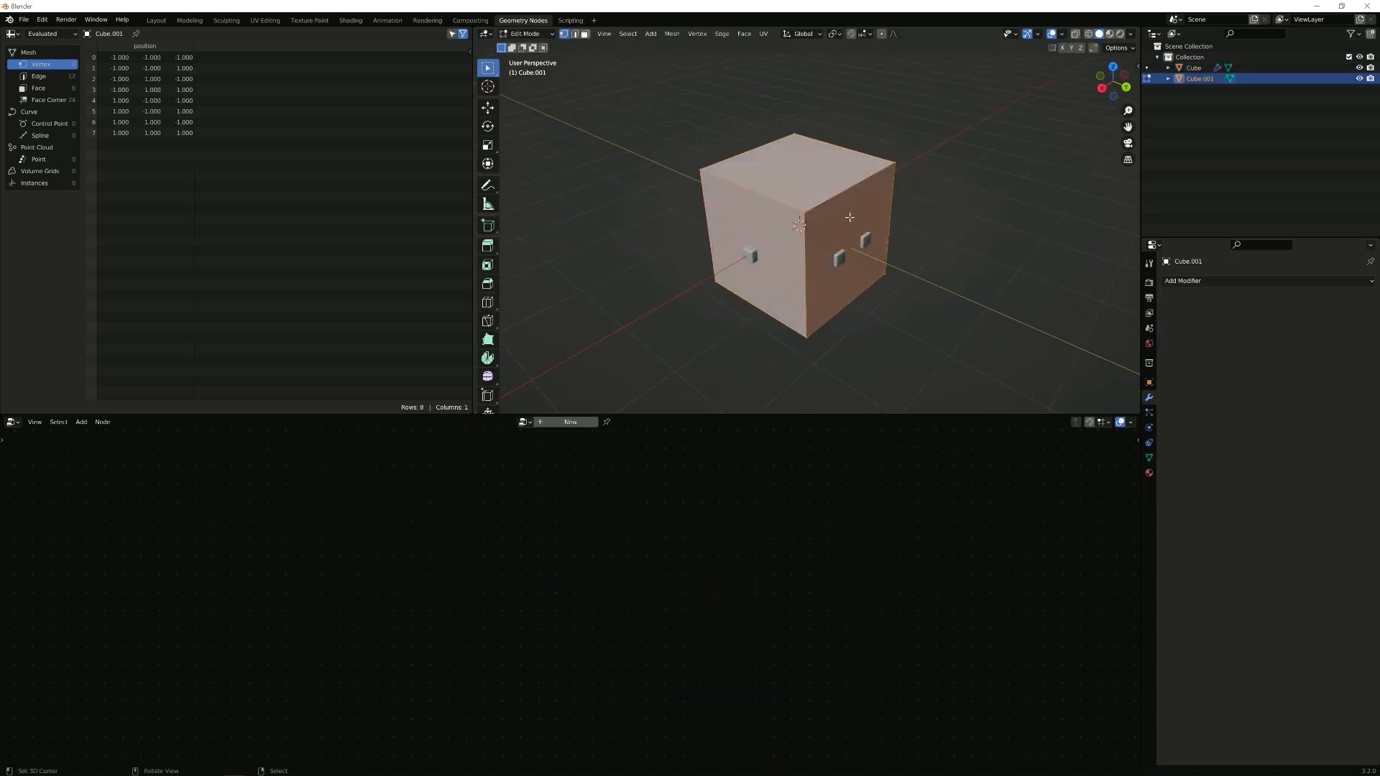
key("ctrl+b")
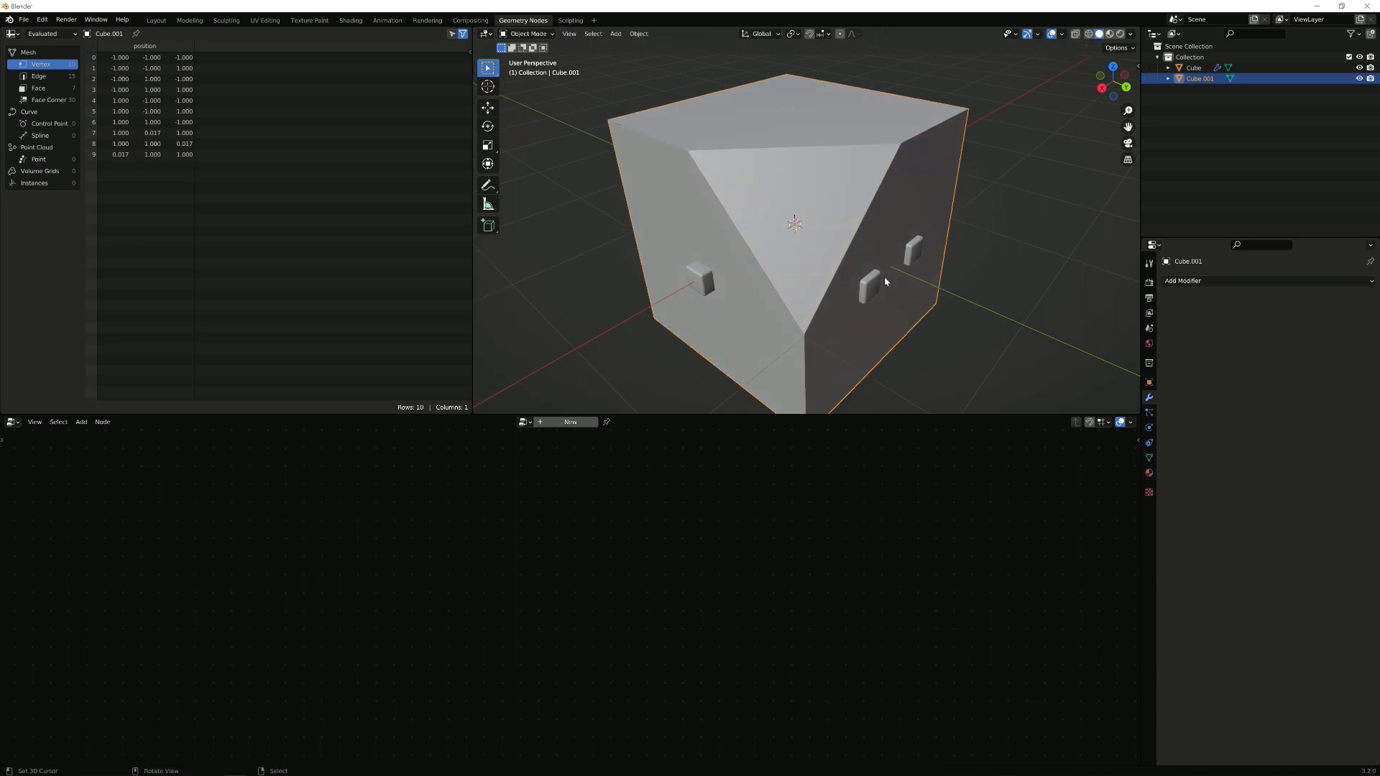
Select the ring of small cubes and set snapping to Face for moving it onto the cube.
left_click(1193, 67)
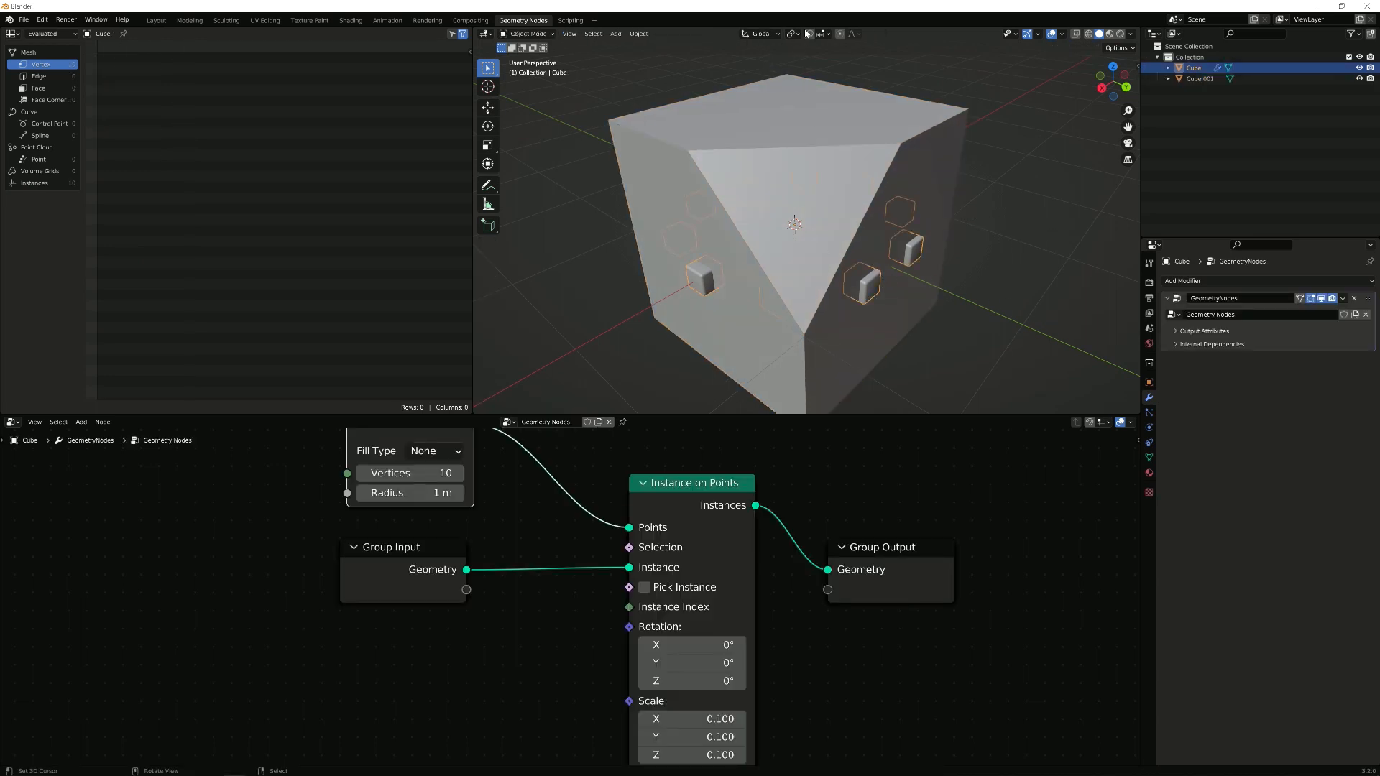
left_click(818, 33)
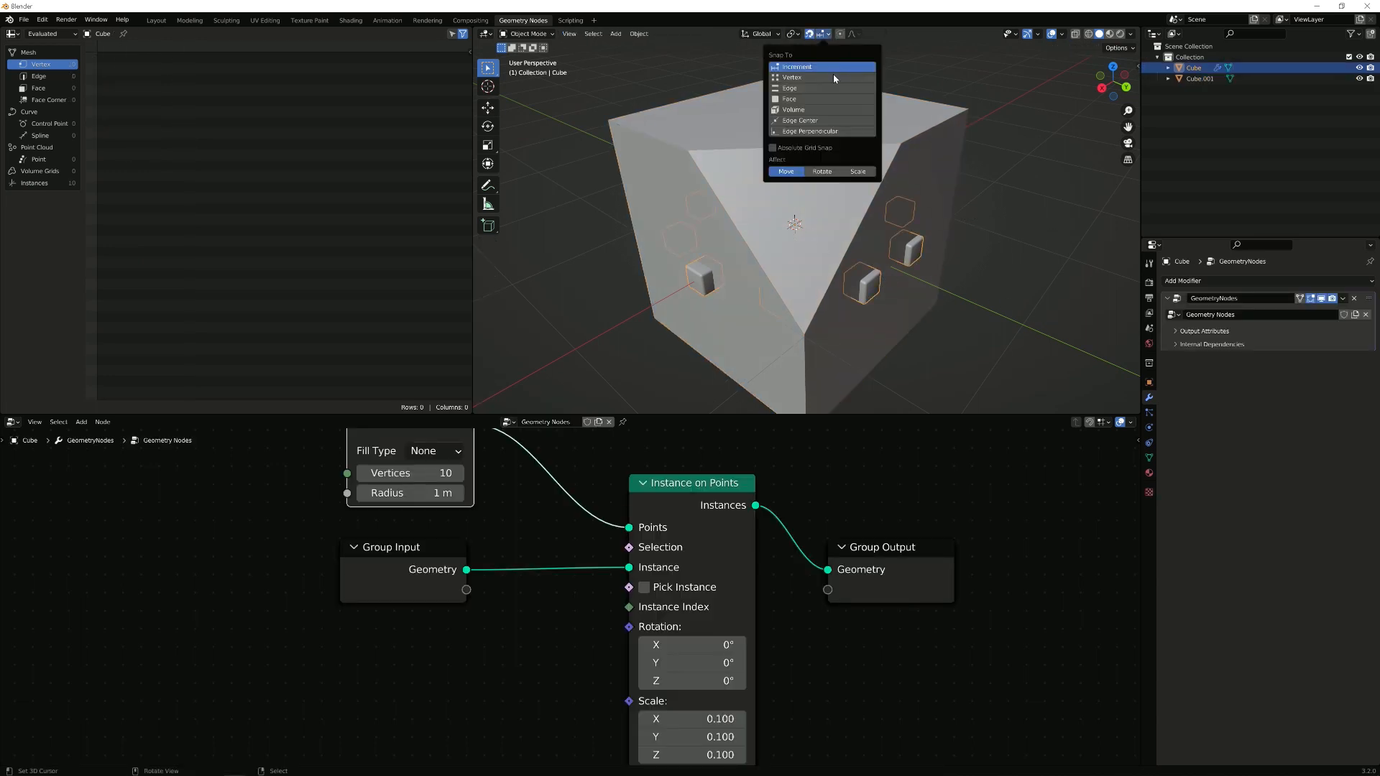
left_click(792, 33)
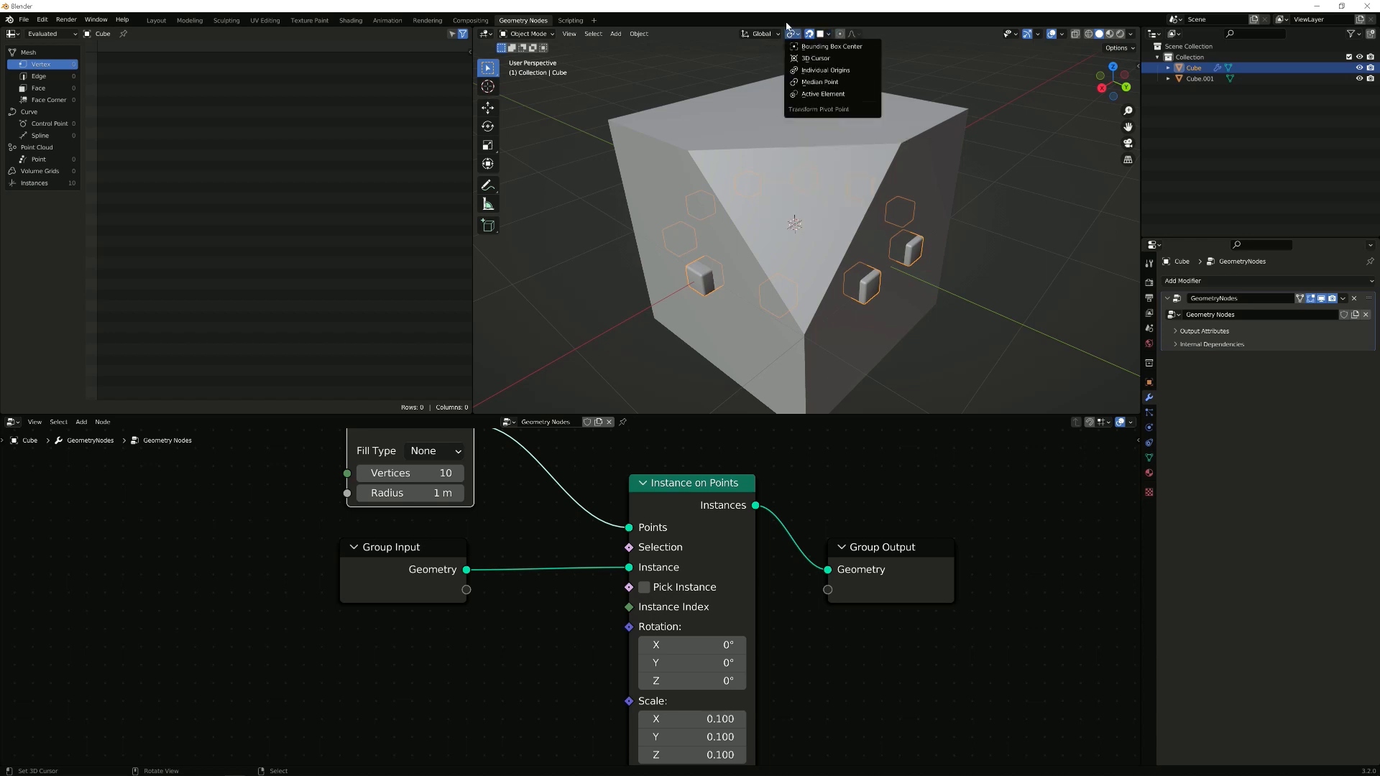
left_click(821, 33)
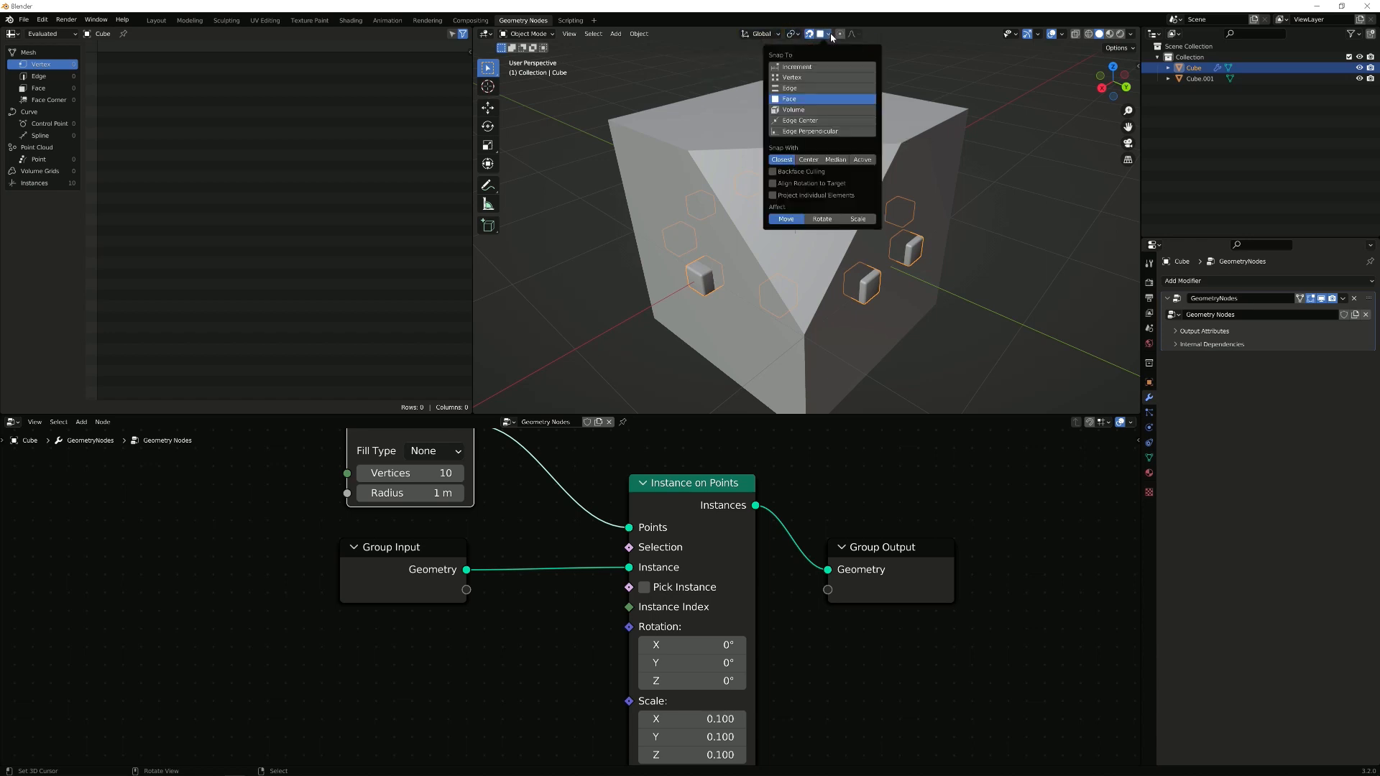
mouse_move(795, 206)
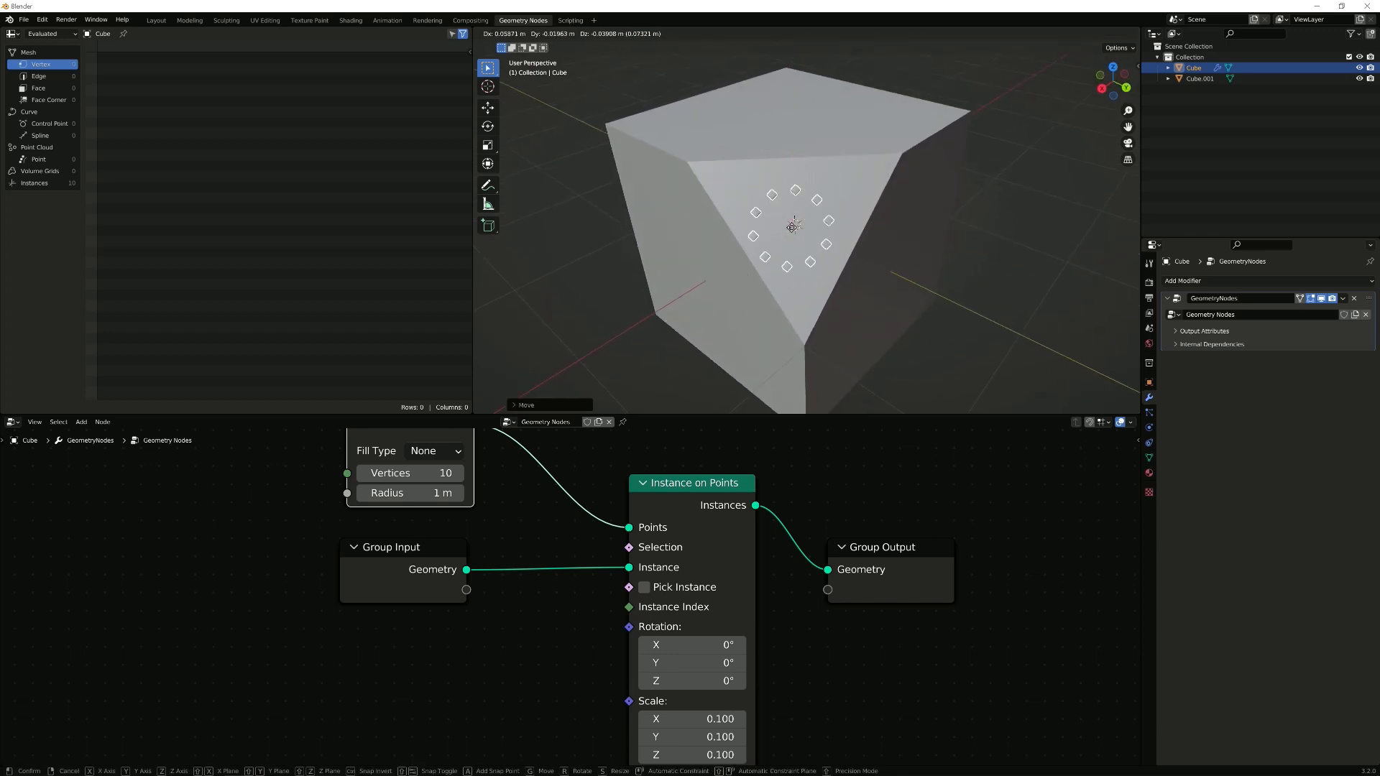
mouse_move(698, 244)
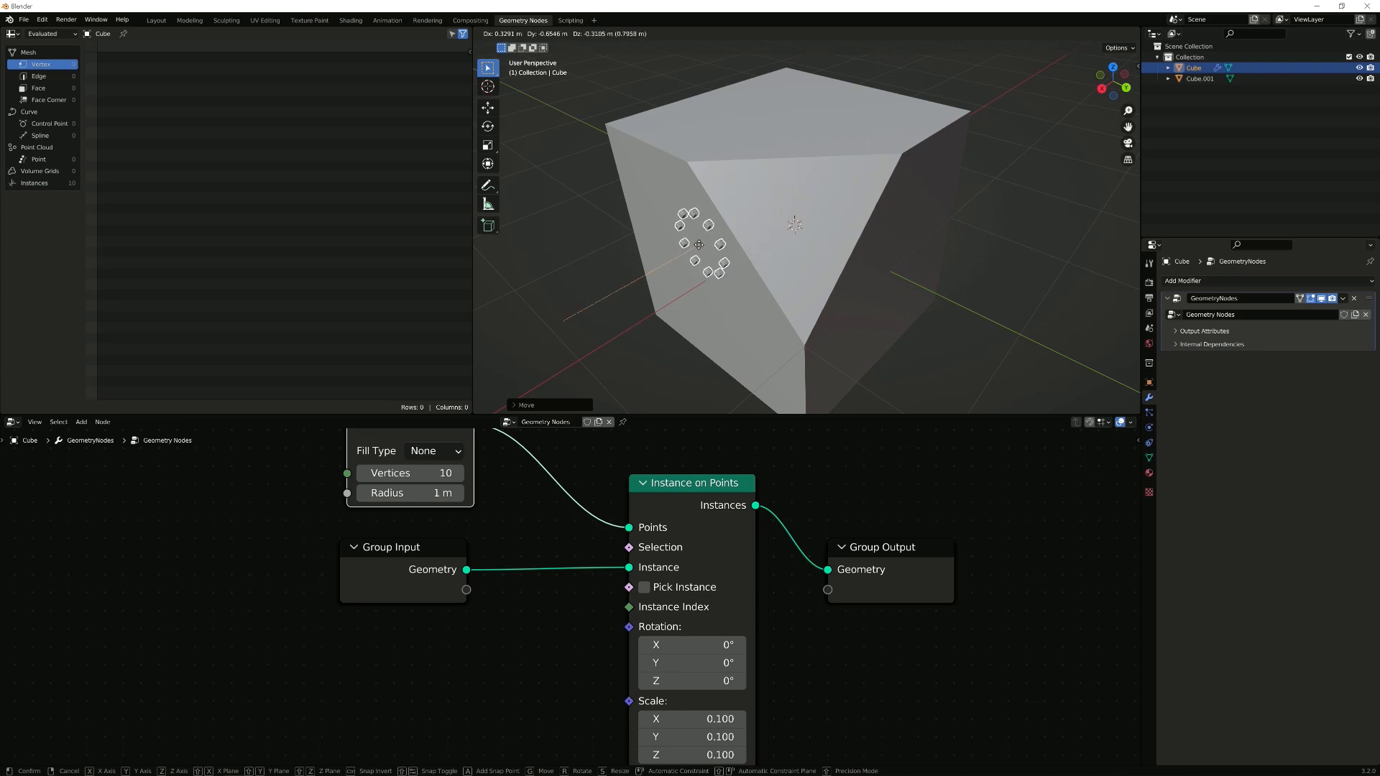